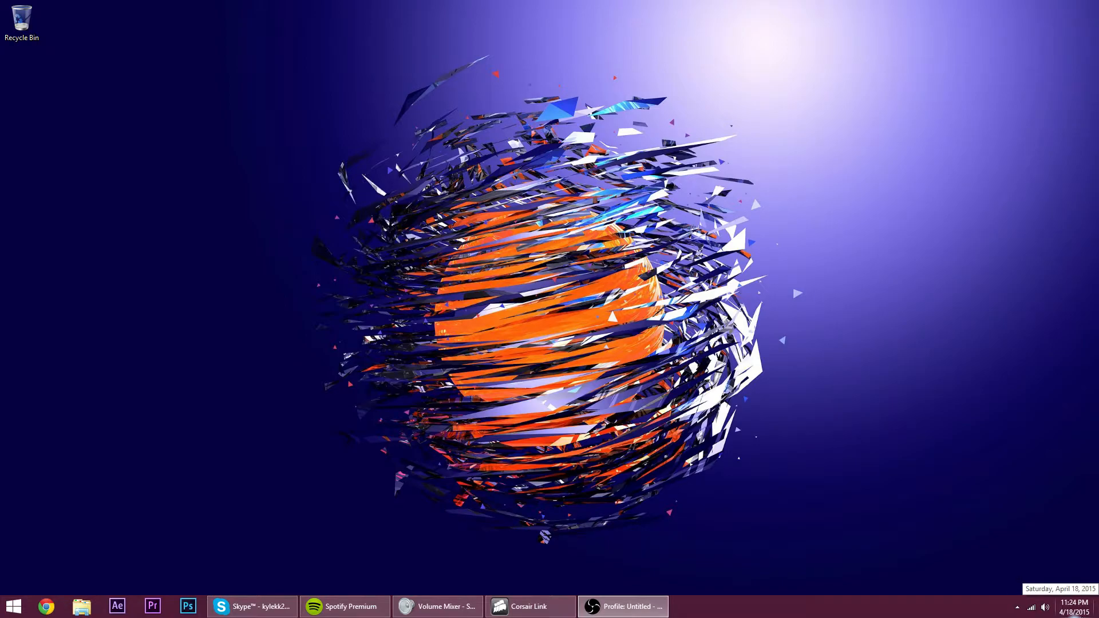
Check the clock, dismiss the Start menu, and bring up the Skype call to put it away
click(1069, 608)
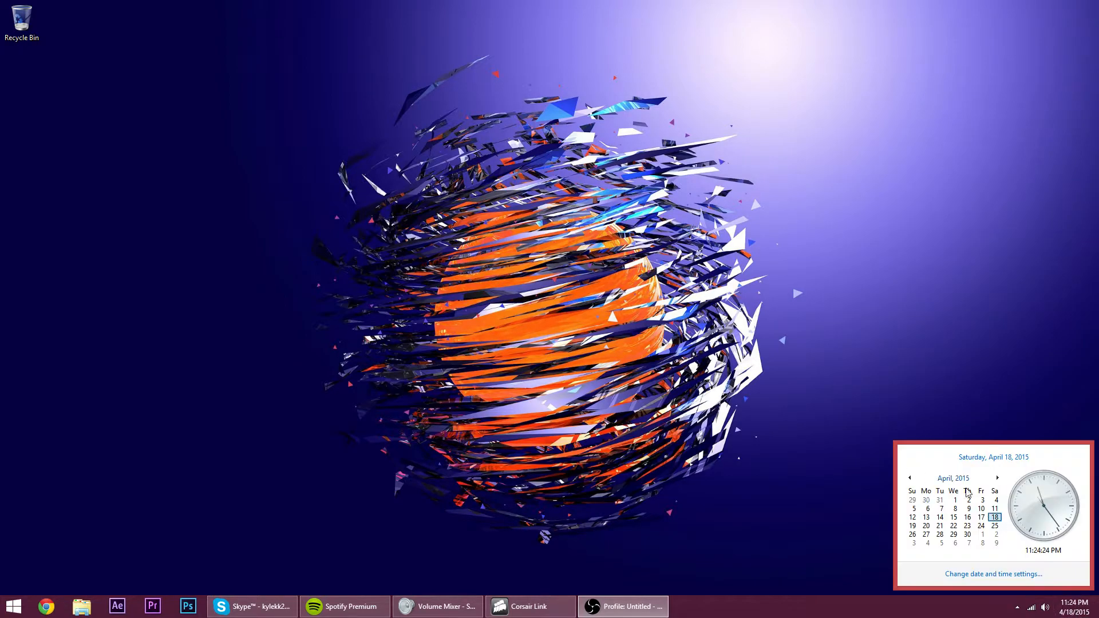
click(236, 396)
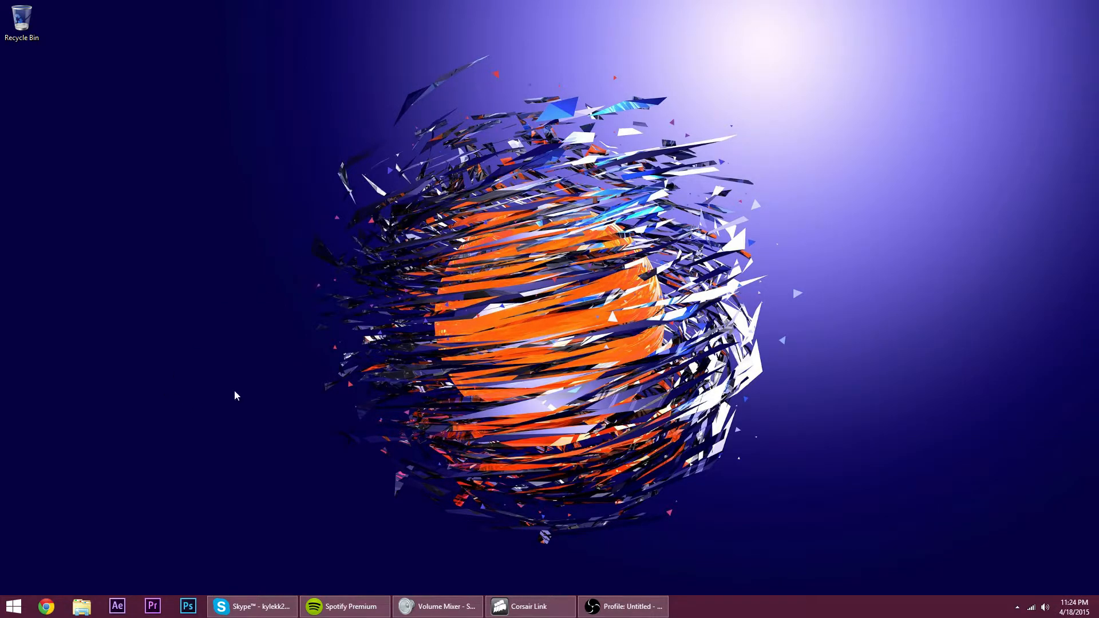
mouse_move(209, 416)
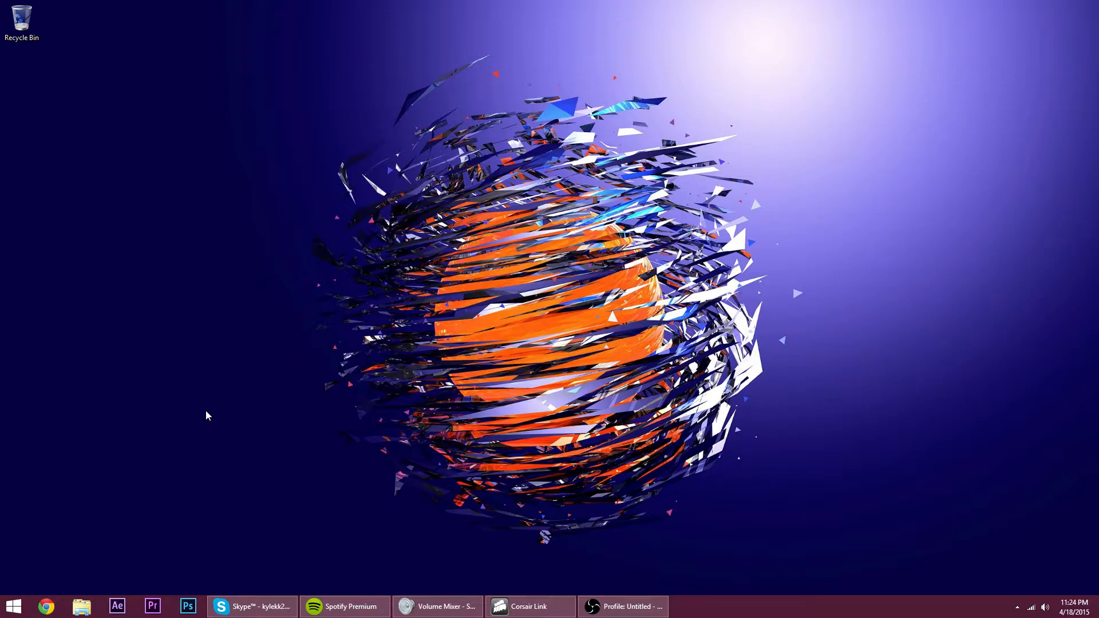
mouse_move(5, 599)
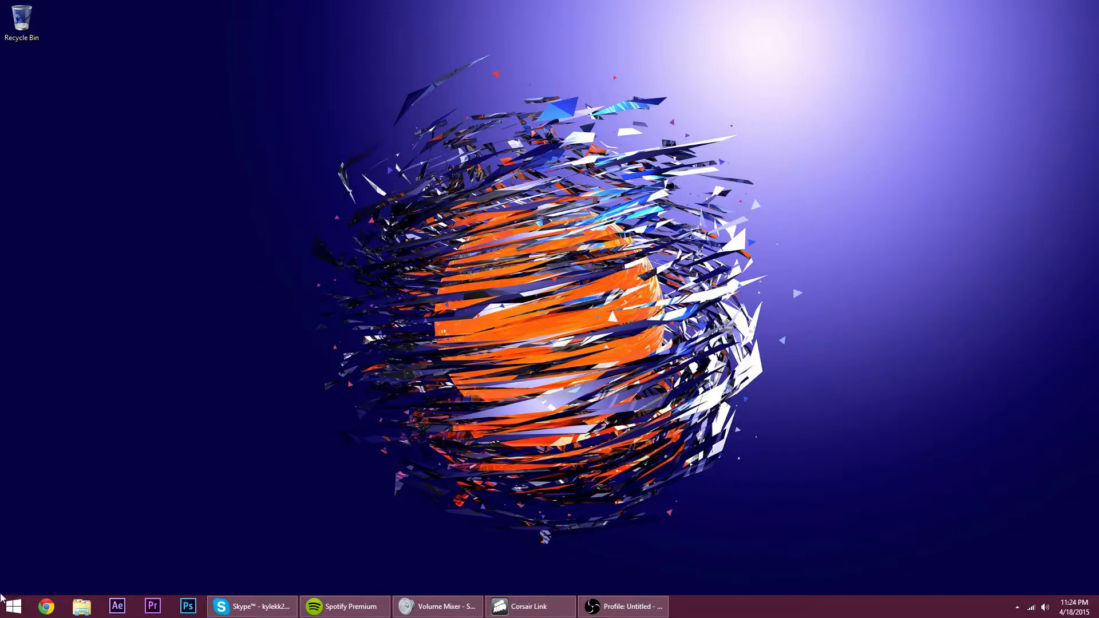
click(11, 604)
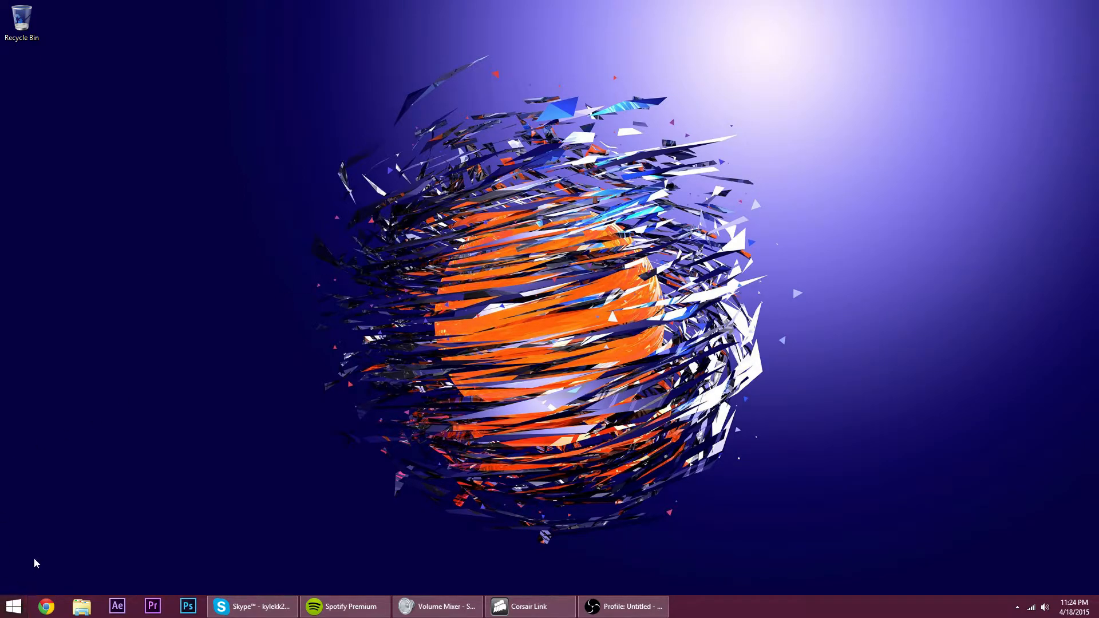
click(16, 607)
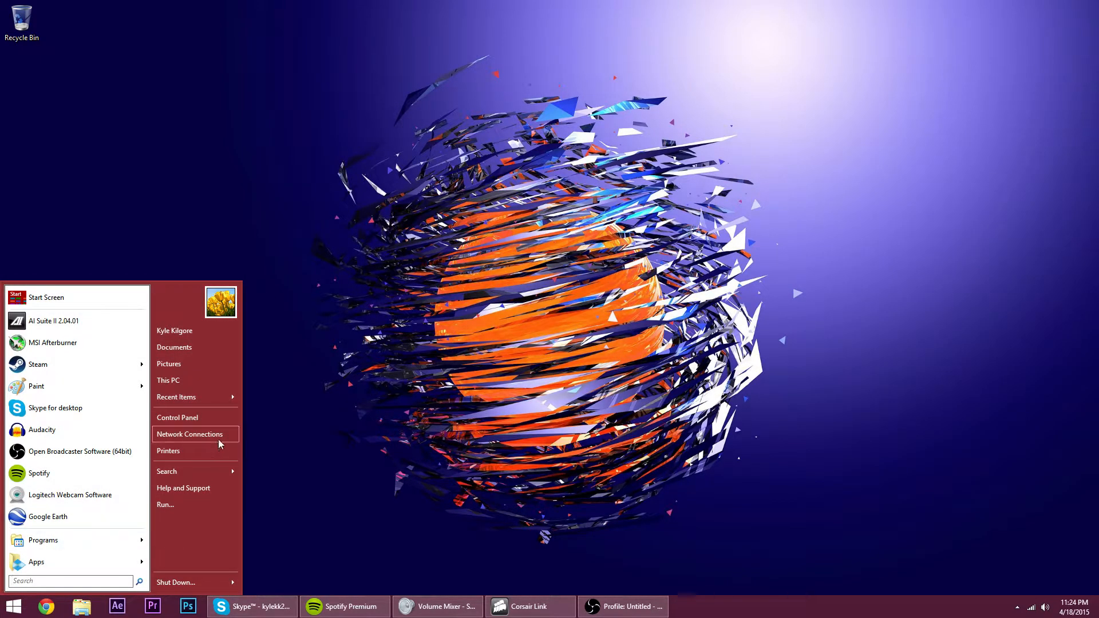
click(206, 506)
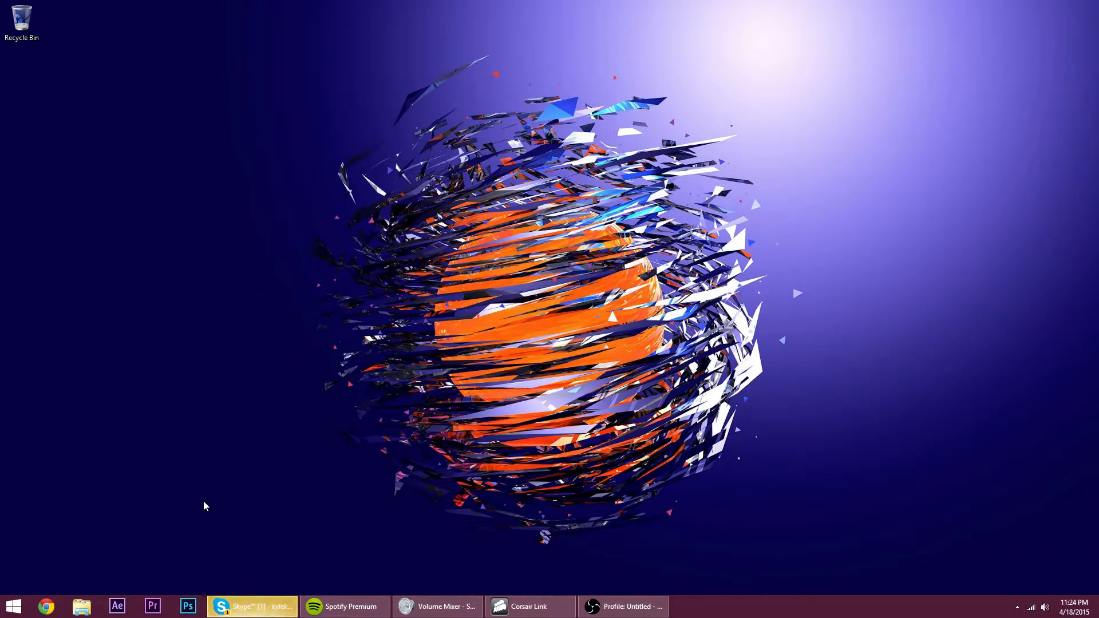
click(13, 605)
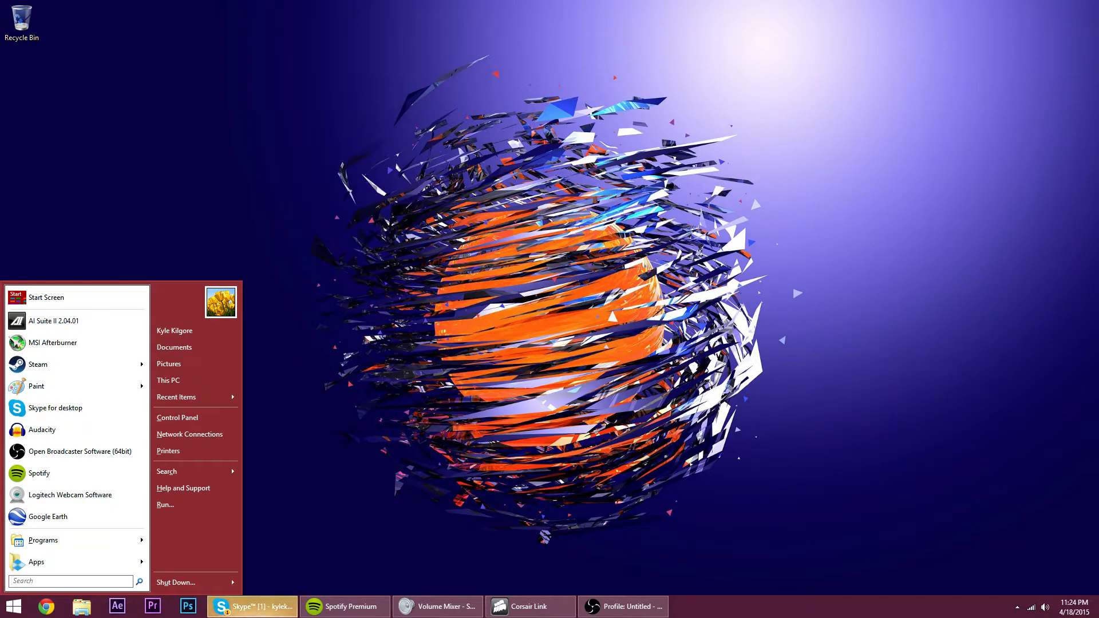
click(252, 607)
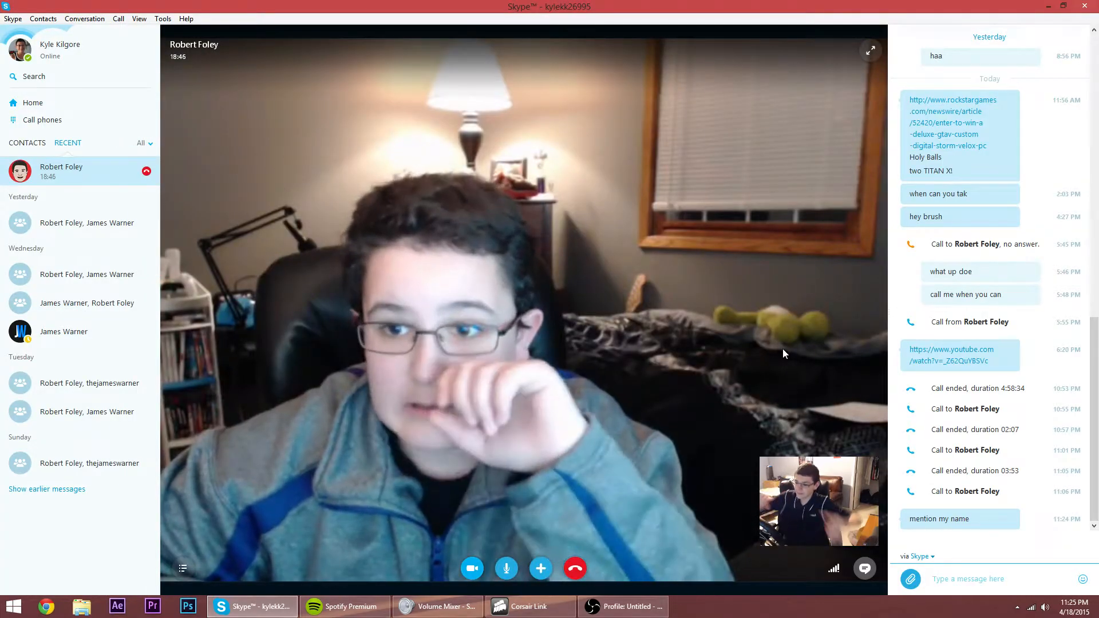
mouse_move(756, 300)
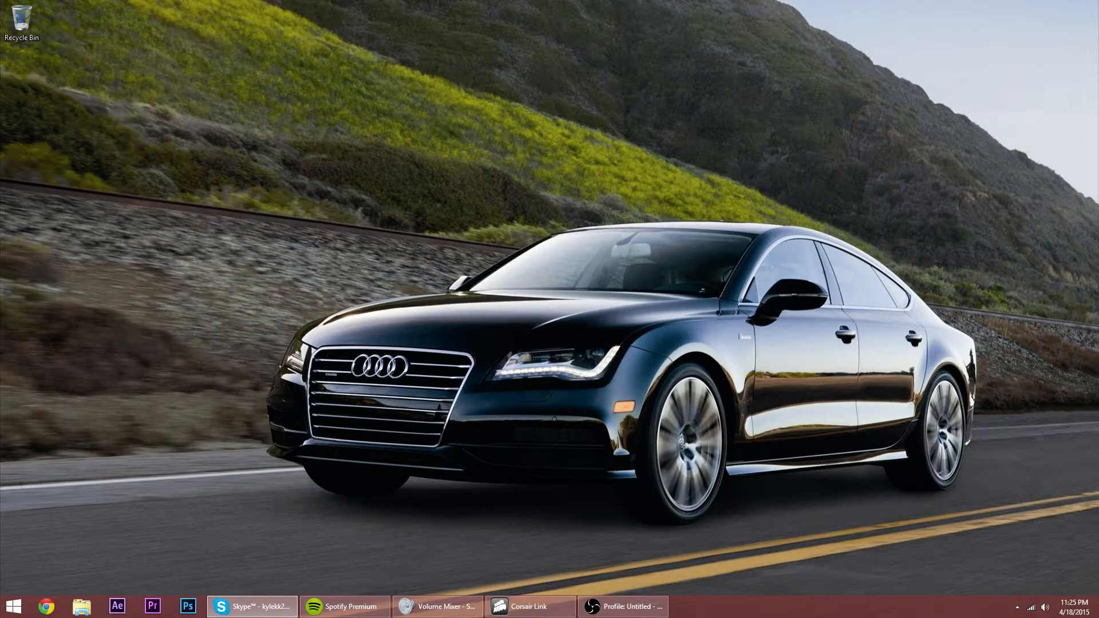
Run regedit from the Run dialog to launch Registry Editor
click(9, 607)
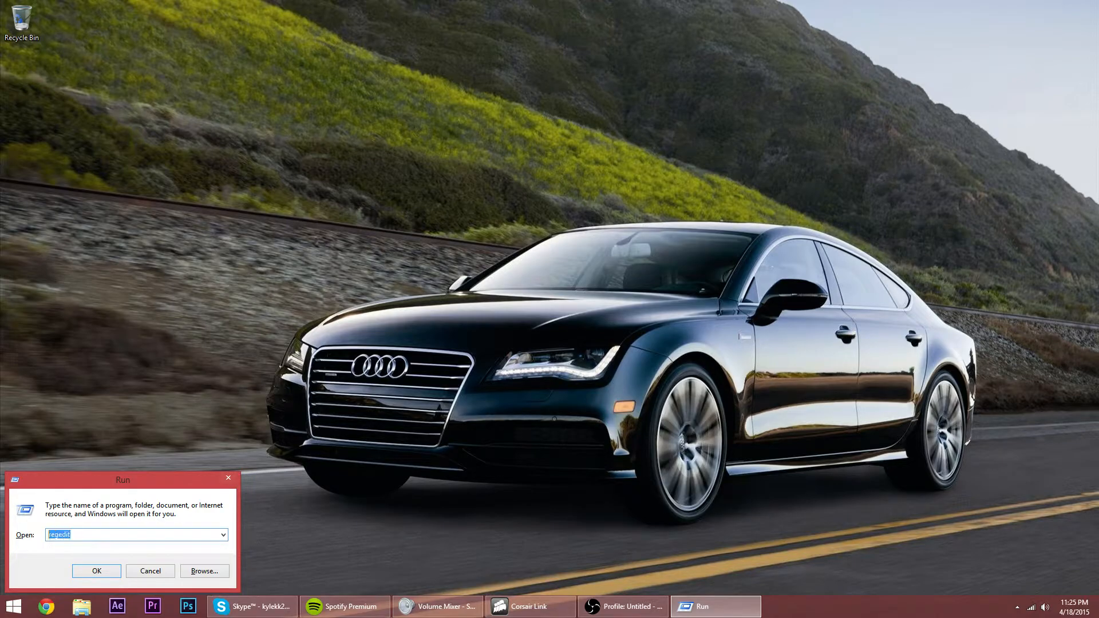
mouse_move(376, 556)
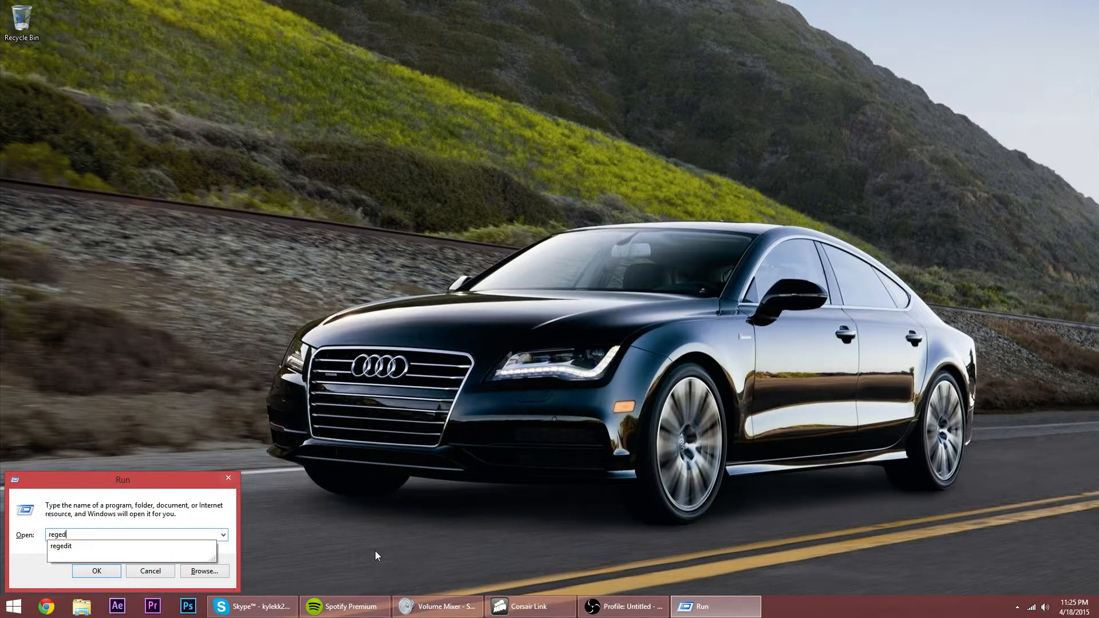
click(97, 570)
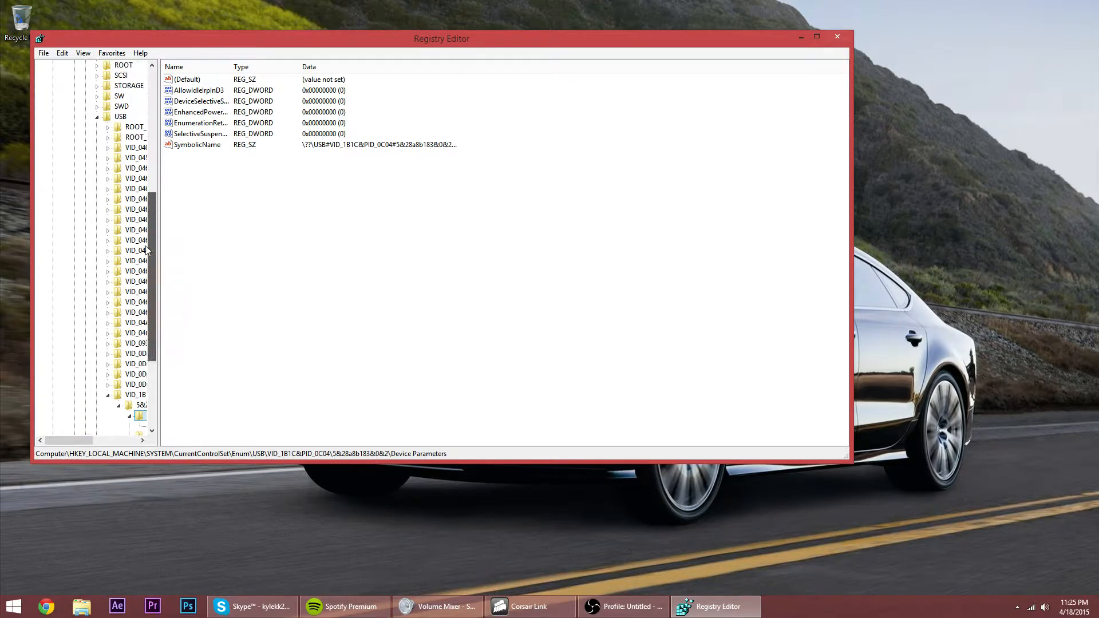
Retrace the tree from HKEY_LOCAL_MACHINE through SYSTEM to CurrentControlSet
click(103, 96)
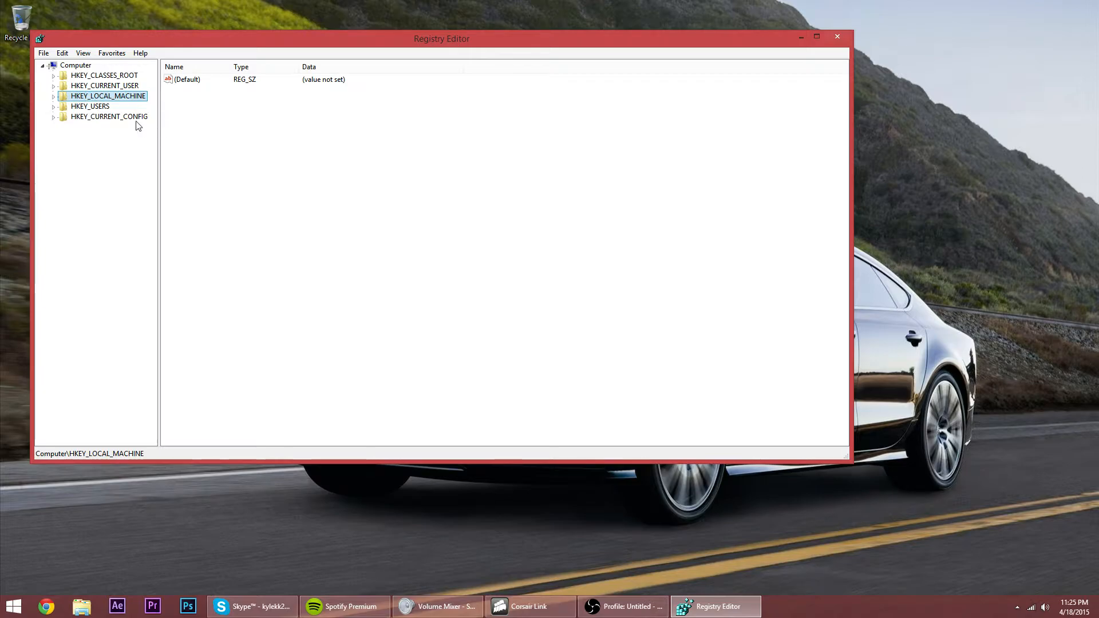
click(52, 96)
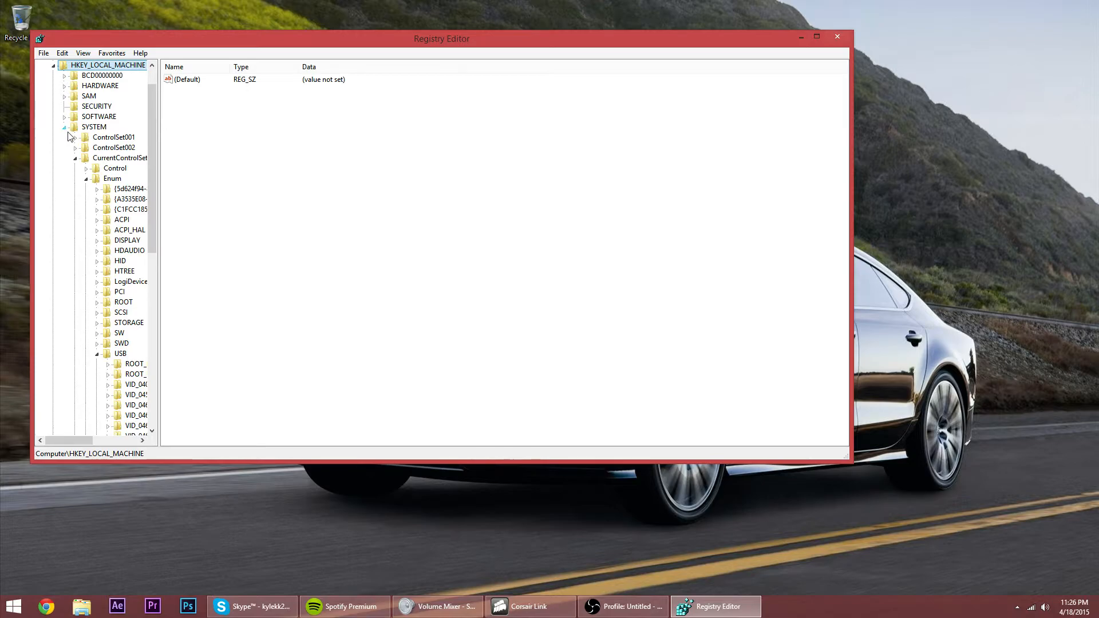
click(94, 128)
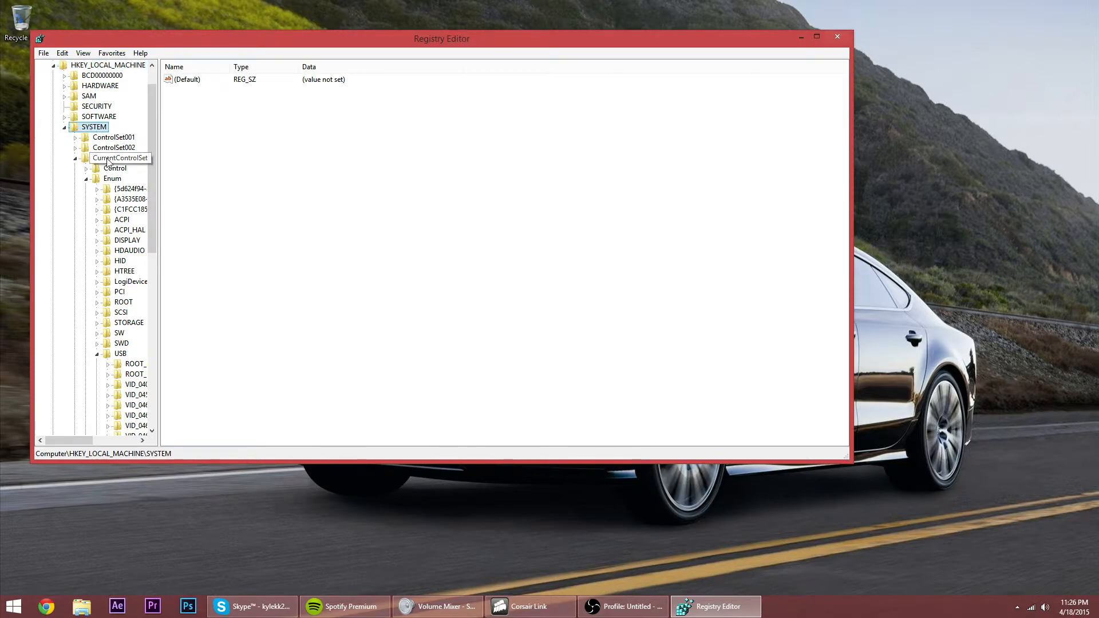
click(119, 158)
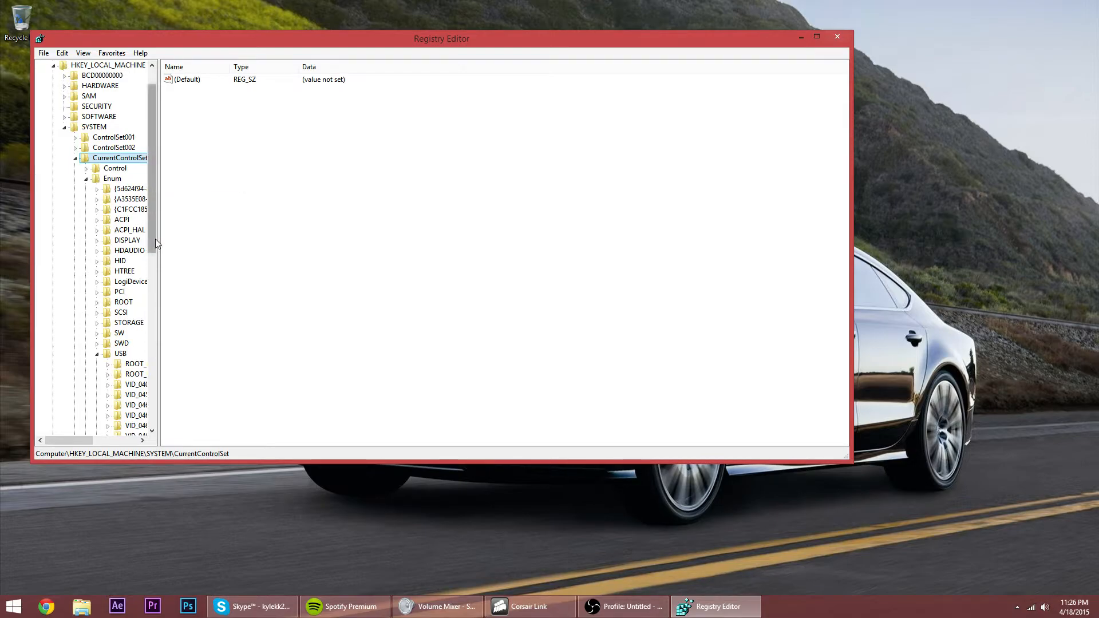
Under Enum\USB, expand VID_1B1C&PID_0C04 and show the 5&28a8b183&0&2 key's values
scroll(down, 3)
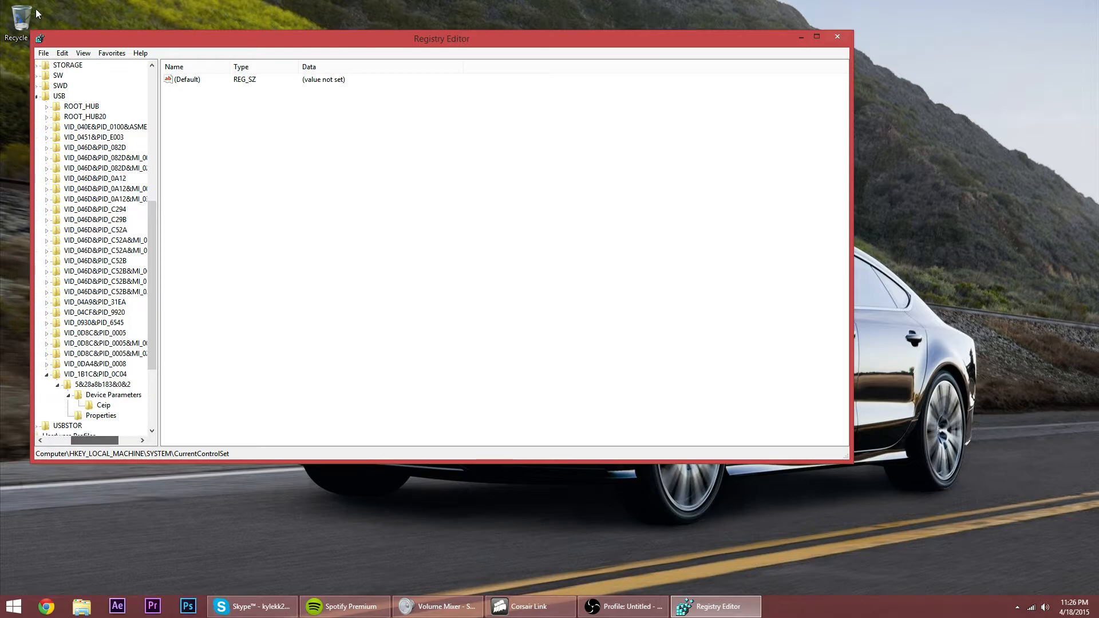
click(103, 250)
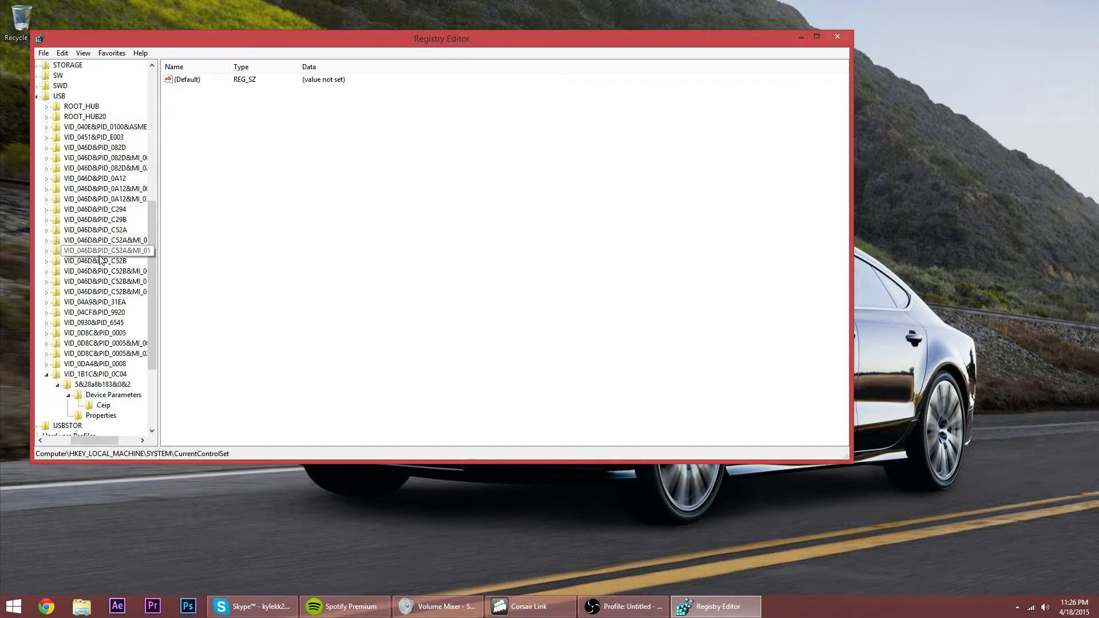
click(46, 373)
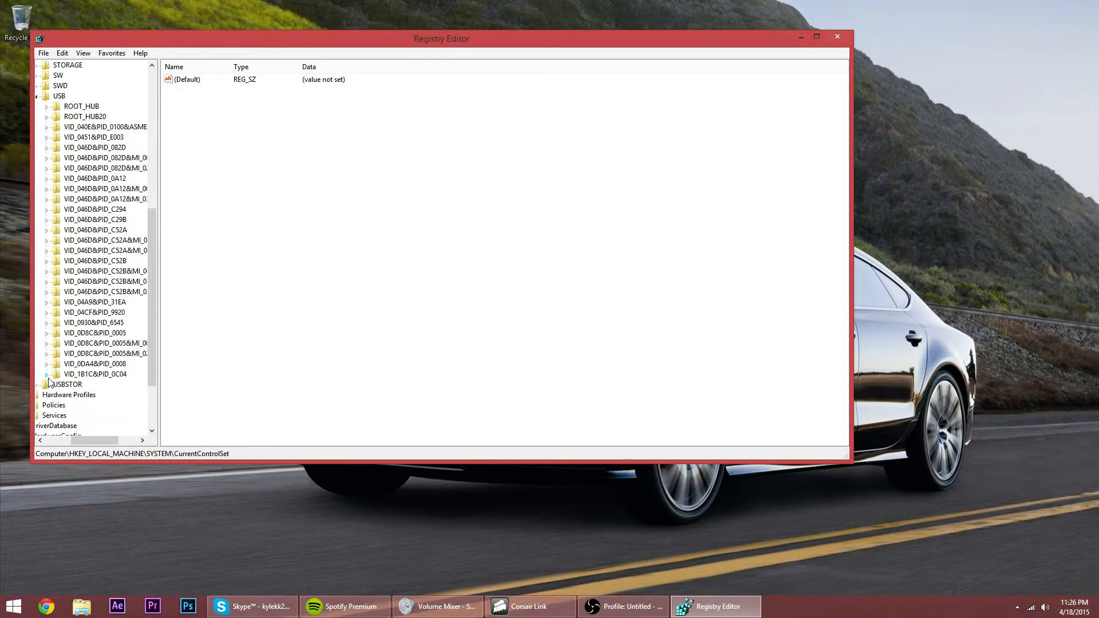
click(48, 373)
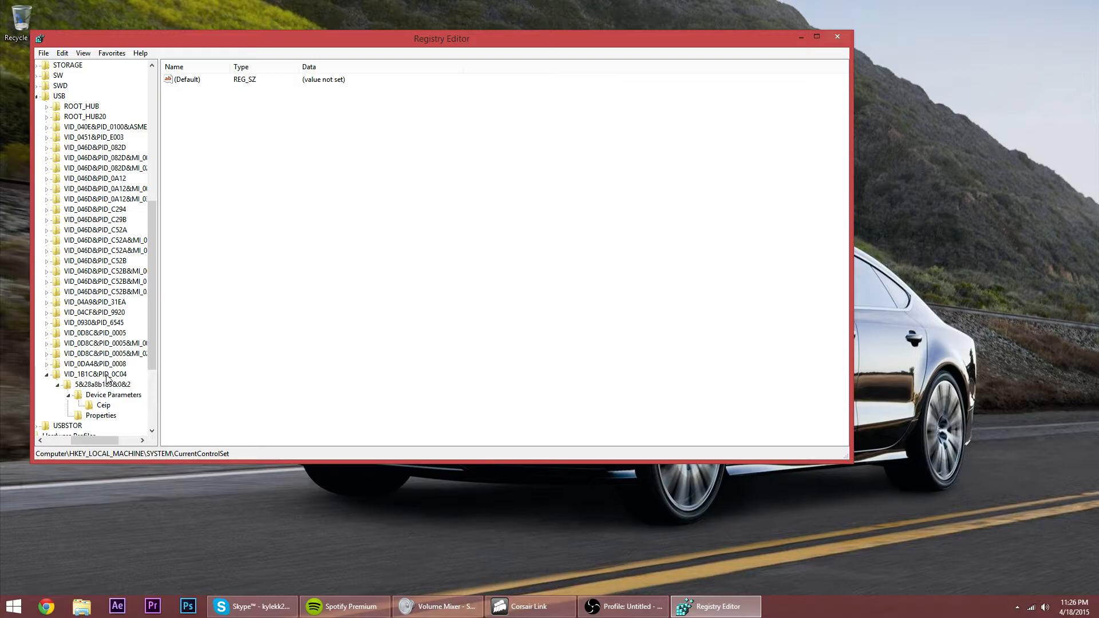
mouse_move(113, 385)
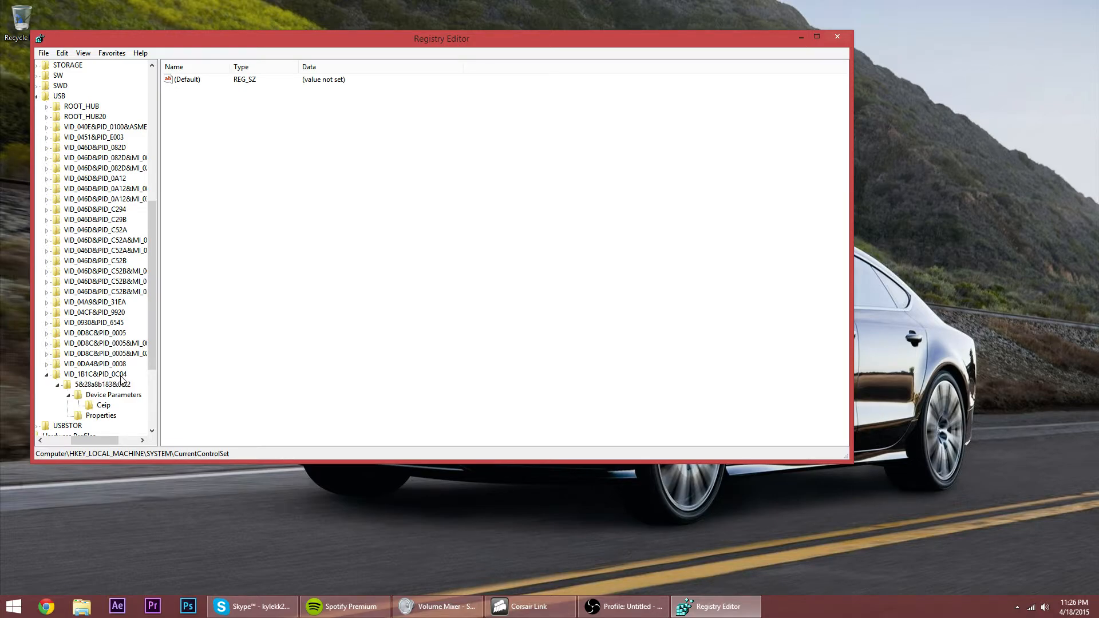
click(103, 385)
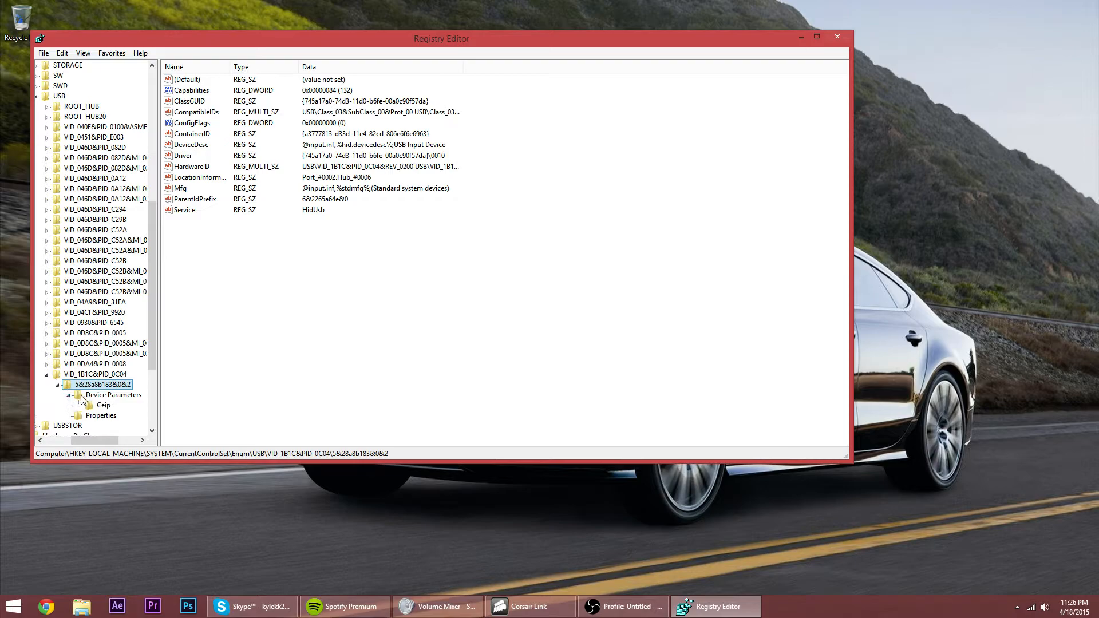
View the Ceip key, then the Device Parameters key with its power DWORD values
click(103, 405)
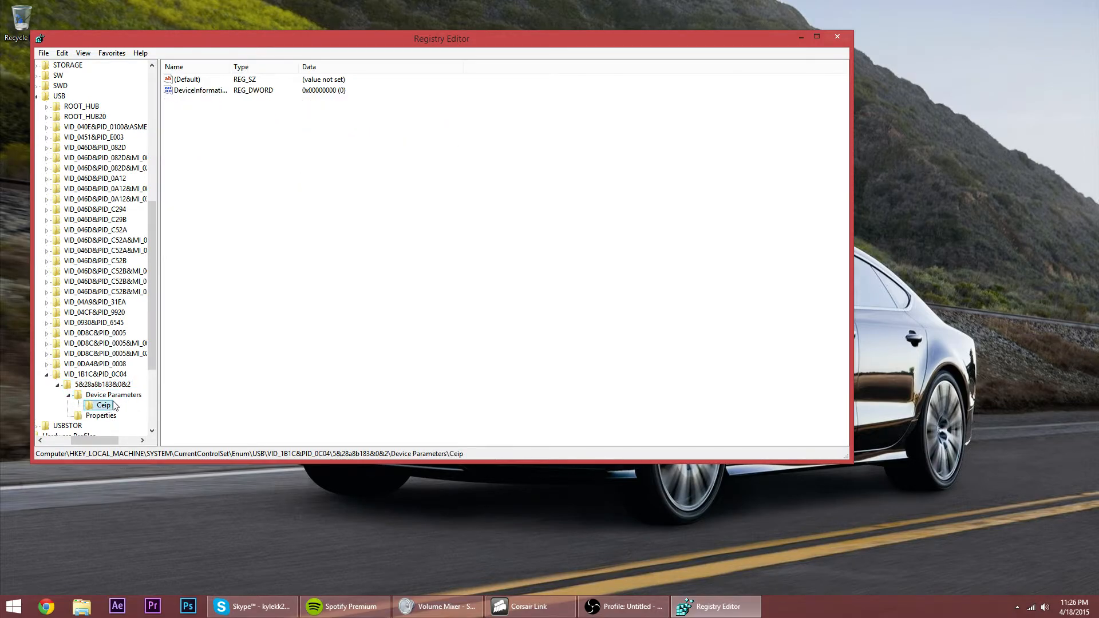
click(113, 395)
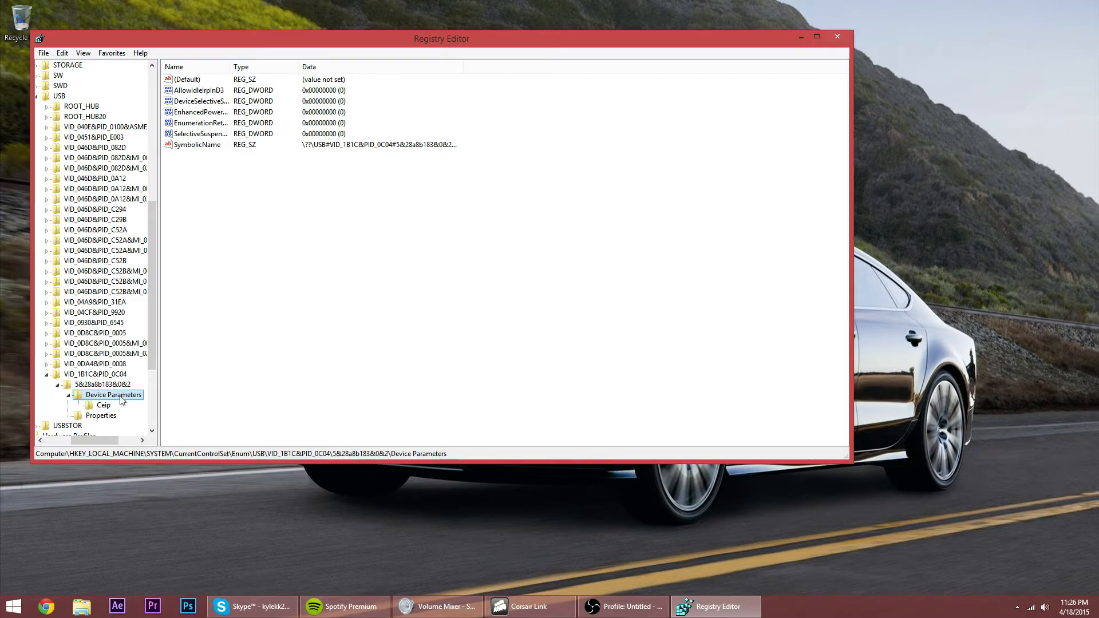
click(69, 395)
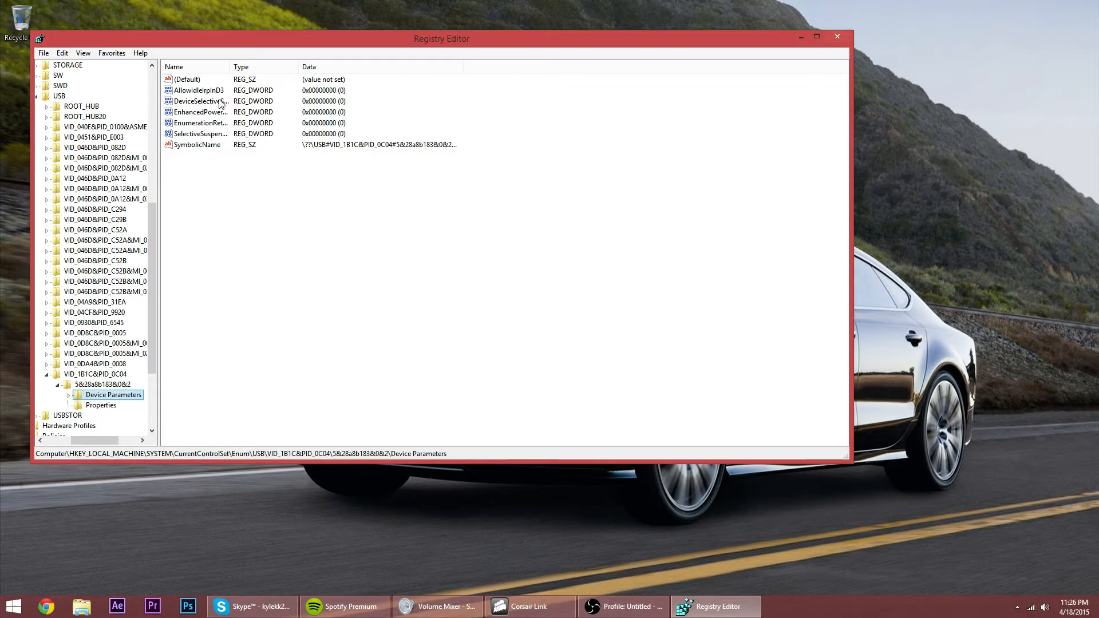
click(197, 112)
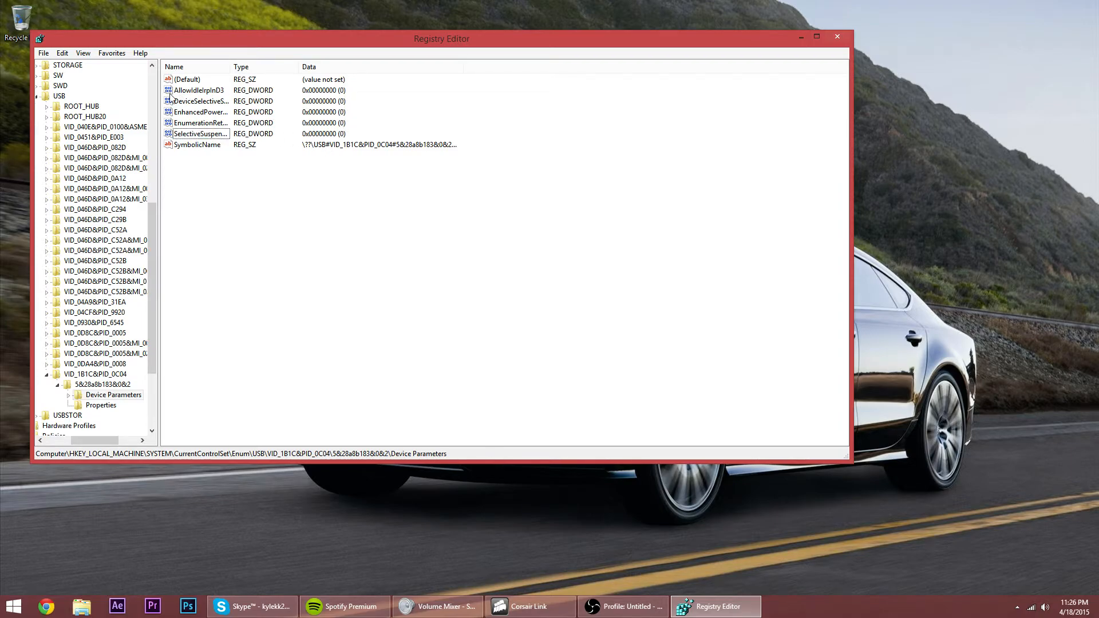
Modify AllowIdleIrpInD3 and confirm its data at 0
right_click(196, 89)
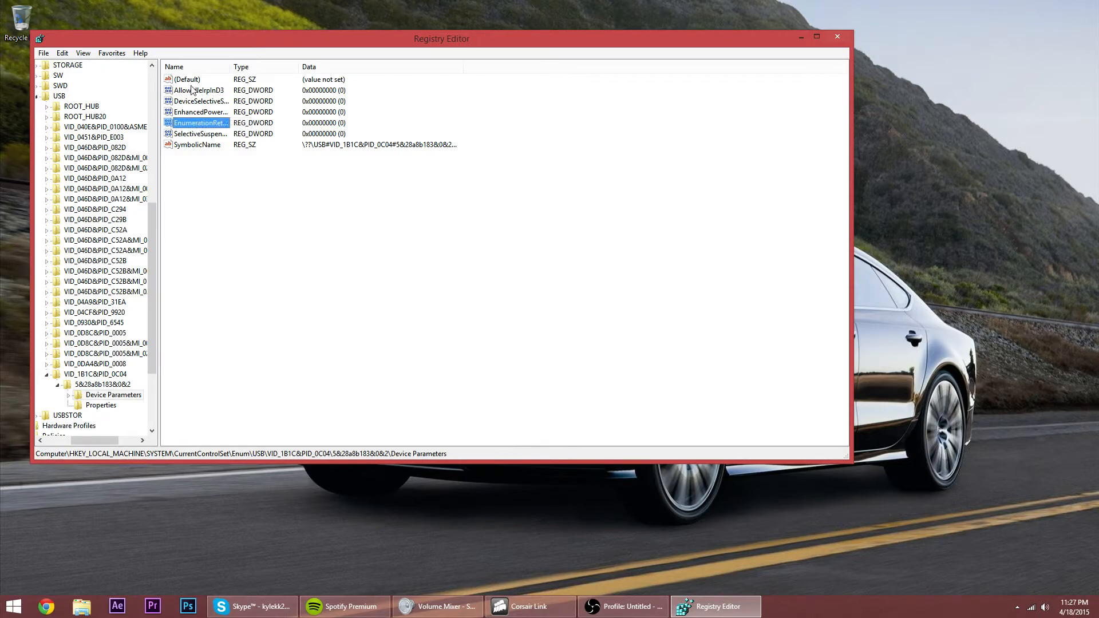
click(197, 90)
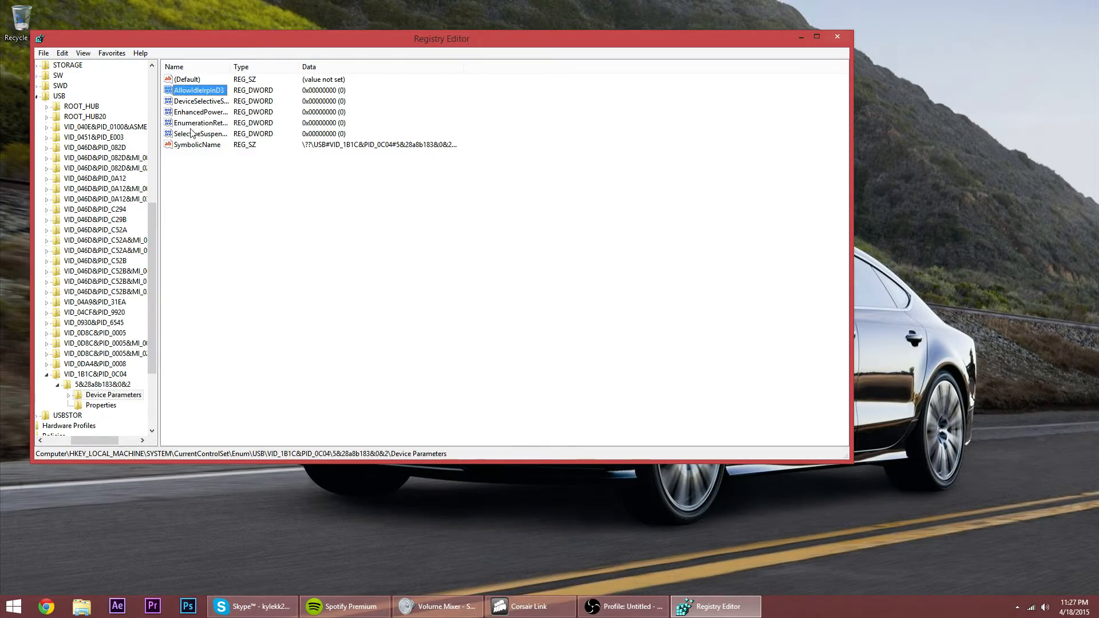
right_click(197, 90)
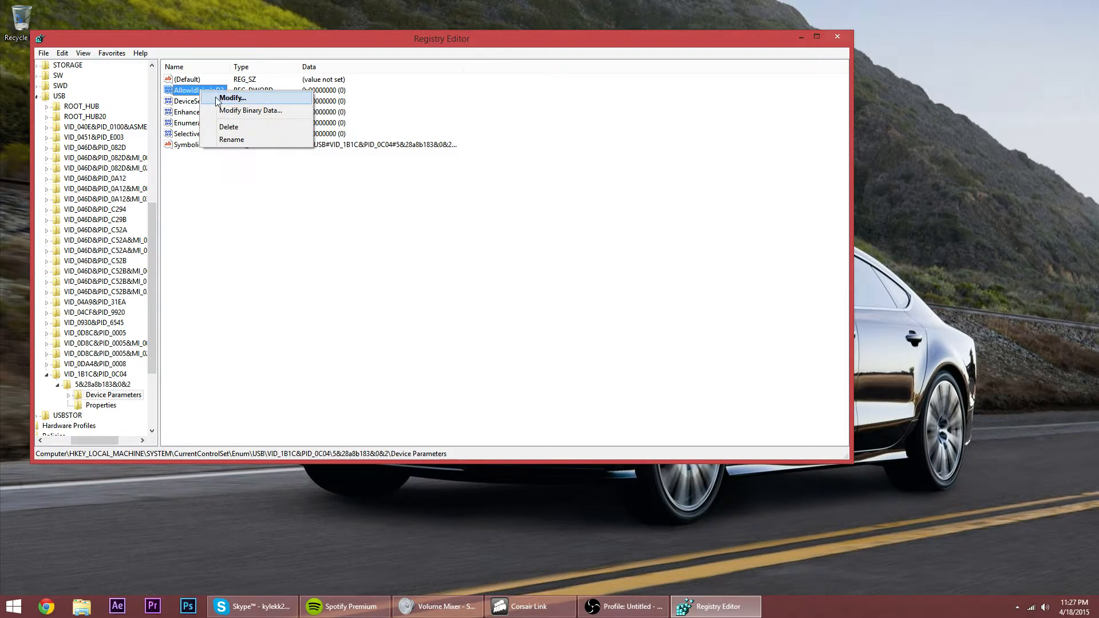
click(233, 98)
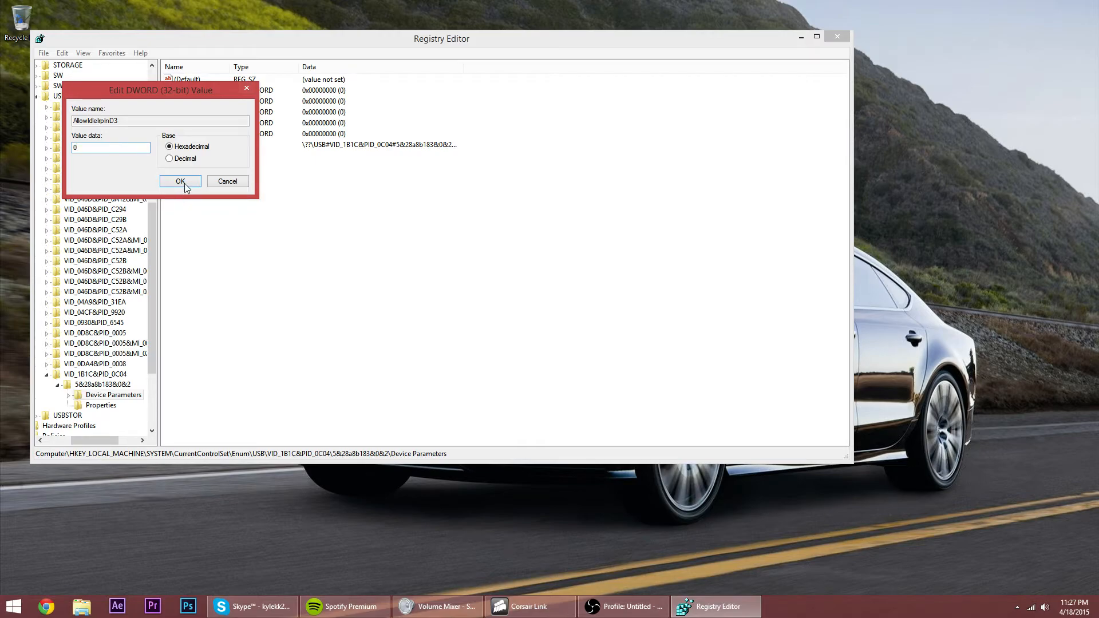
click(181, 181)
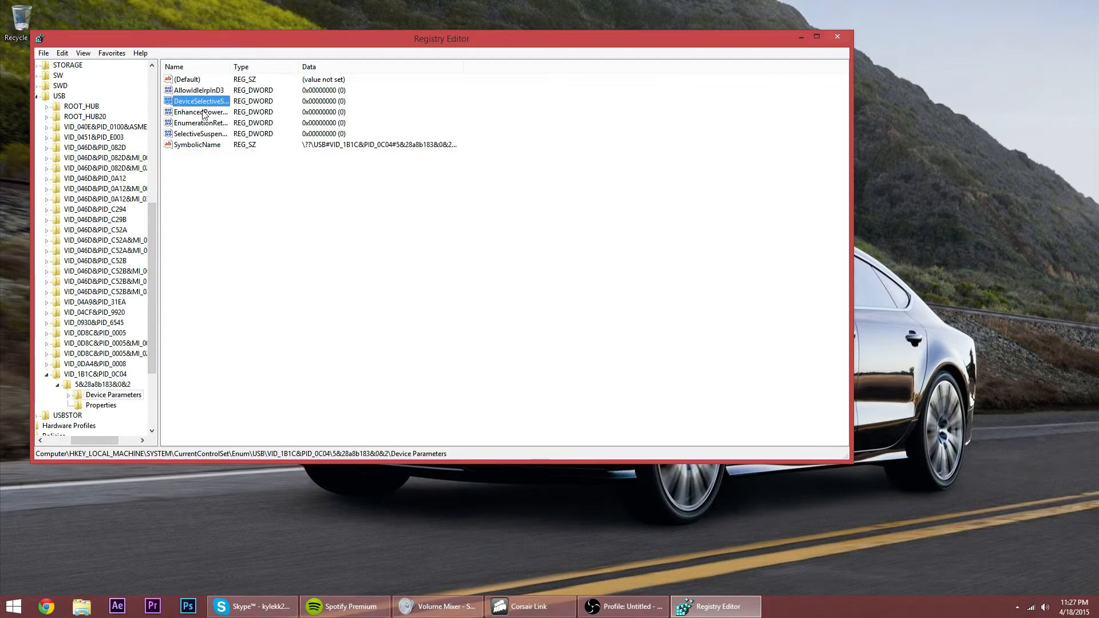
Check the selective suspend and EnumerationRetryCount DWORDs, leaving each at 0
double_click(200, 123)
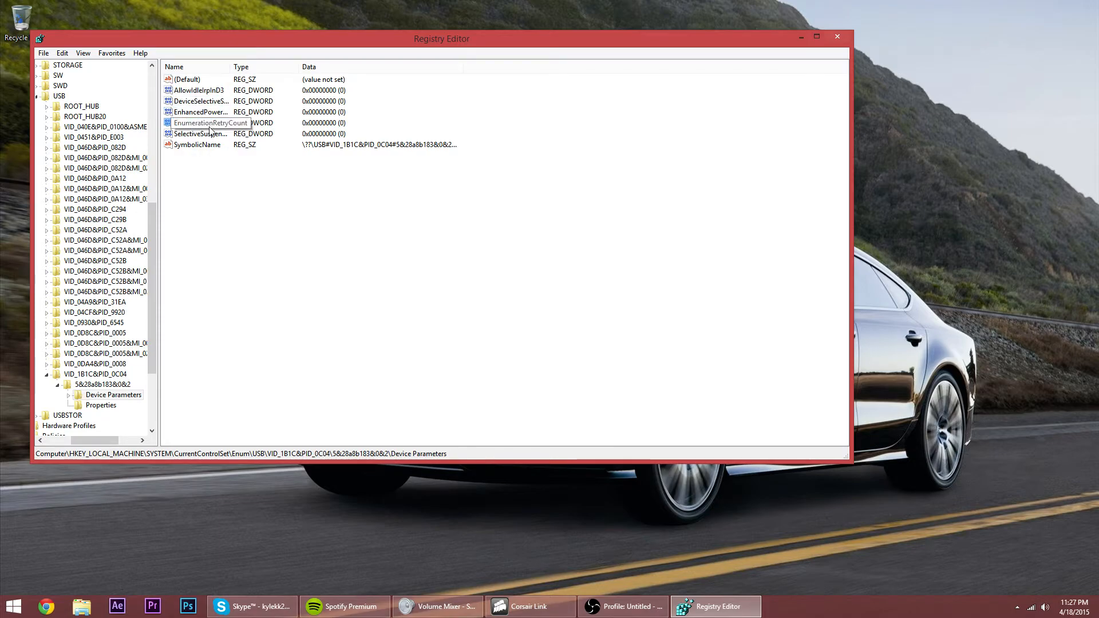
click(197, 133)
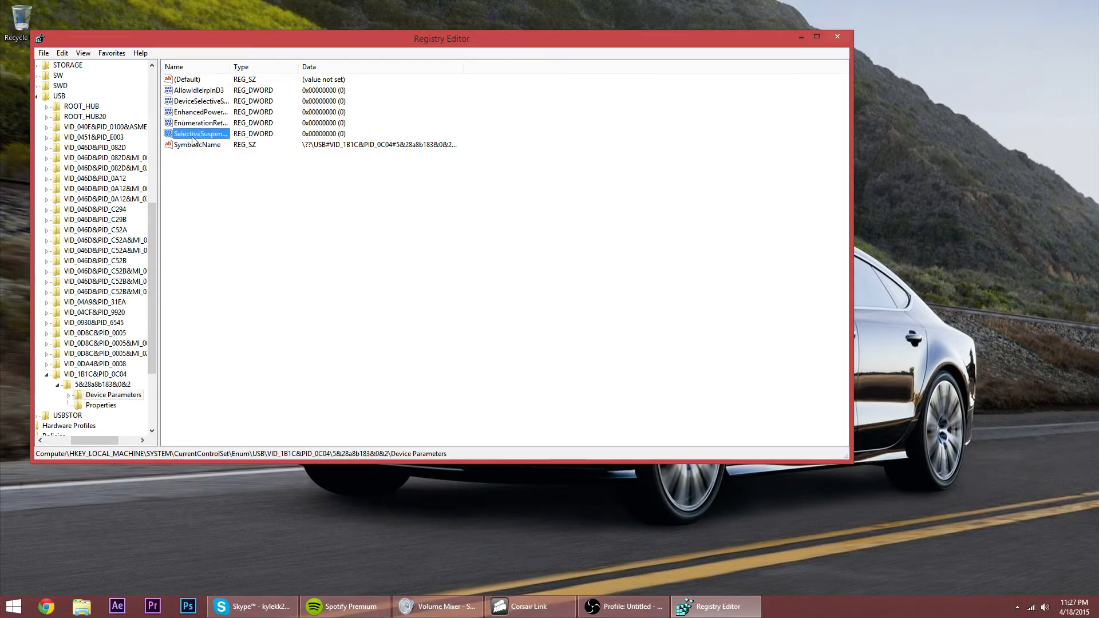
double_click(197, 133)
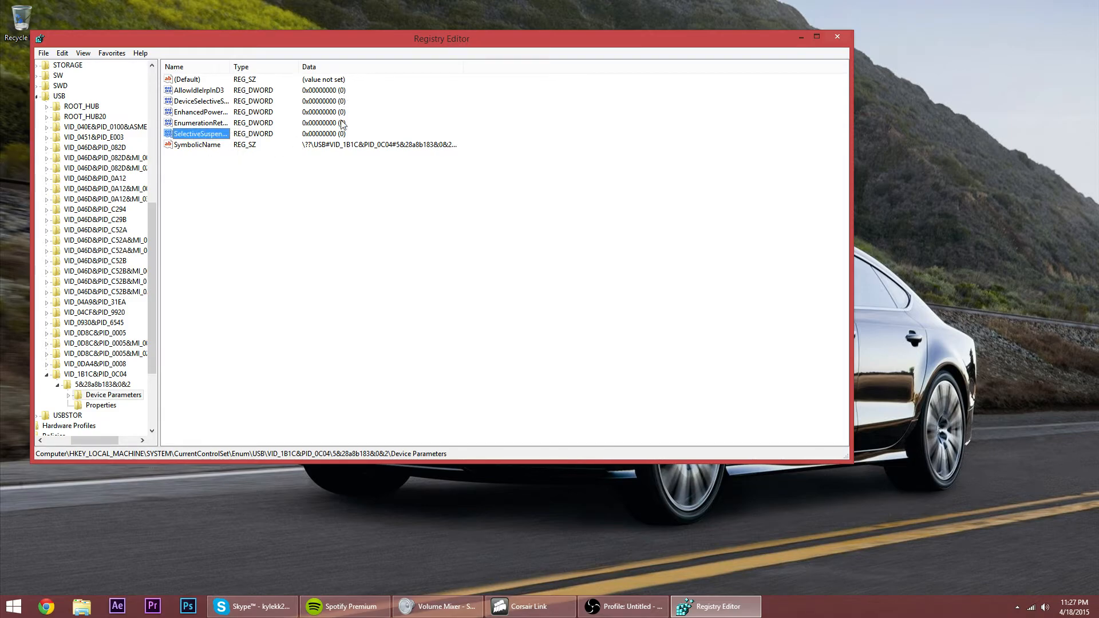
mouse_move(868, 66)
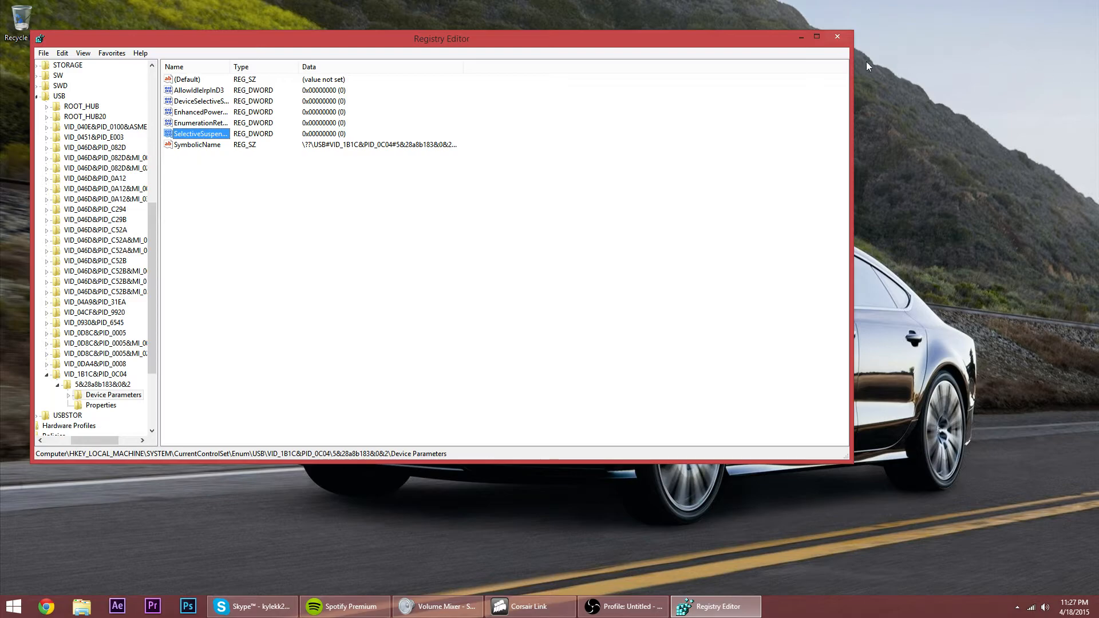
Close Registry Editor, launch Corsair Link and show its main window from the tray icon
click(10, 607)
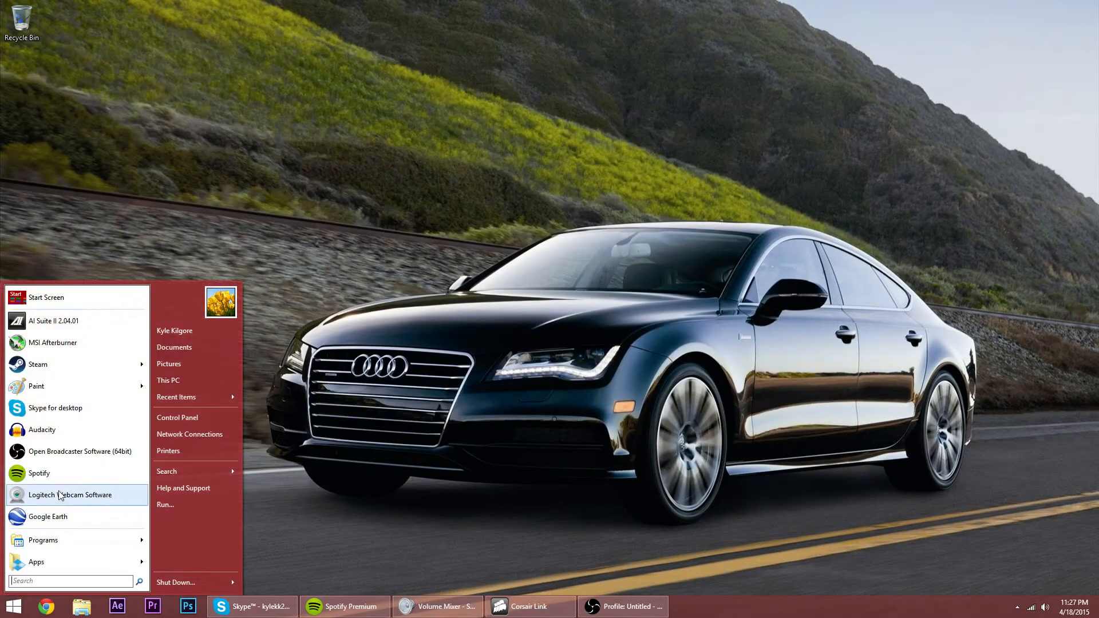
click(44, 541)
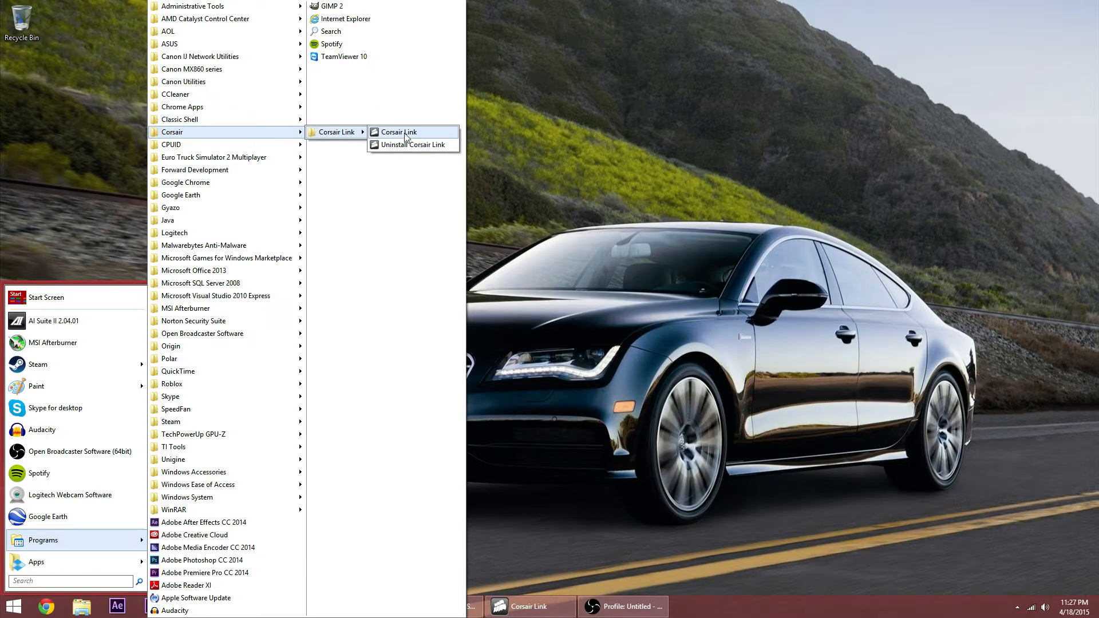
click(397, 132)
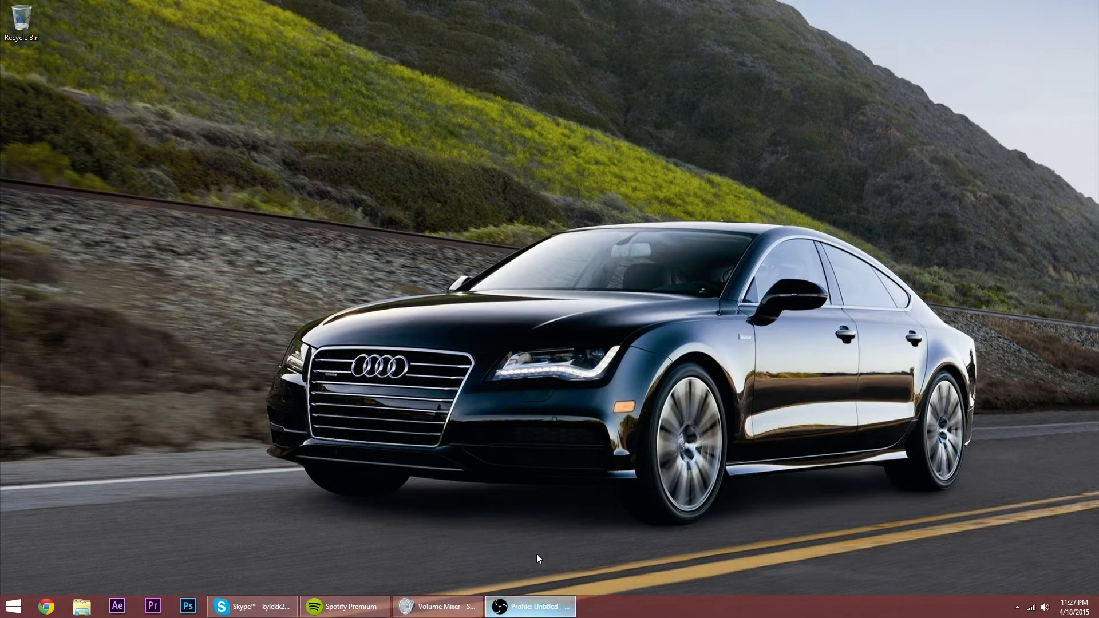
click(1019, 604)
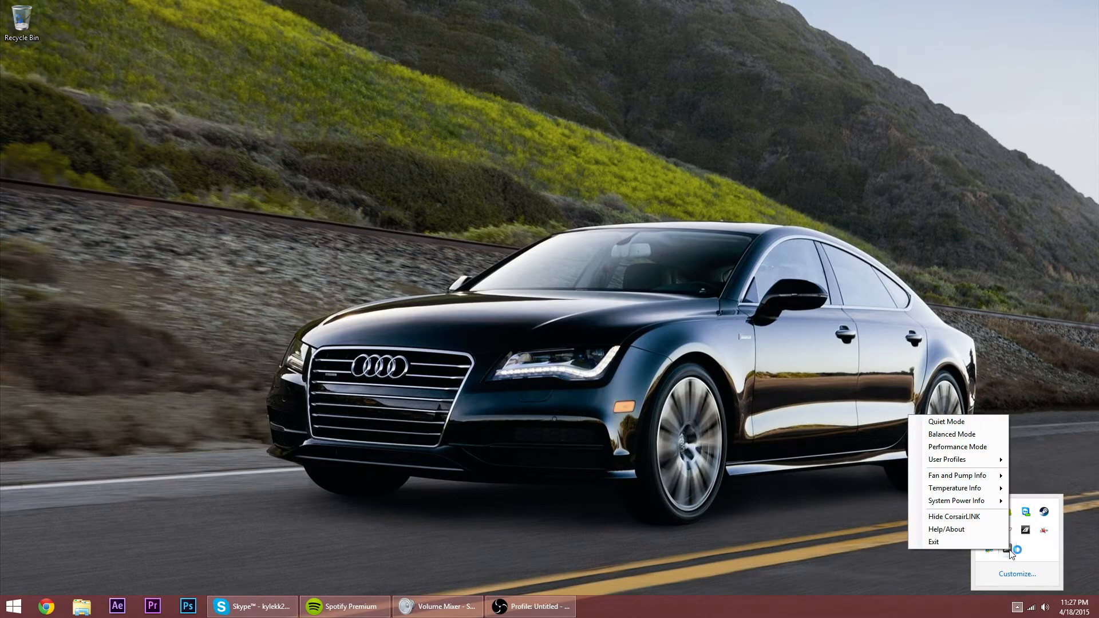
mouse_move(976, 474)
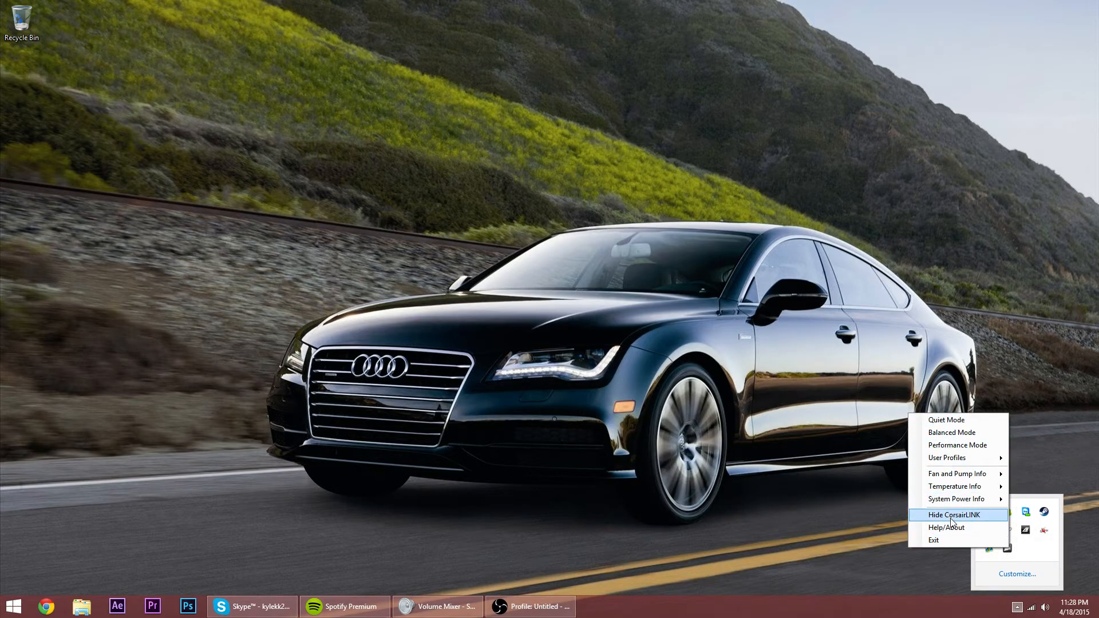
click(952, 516)
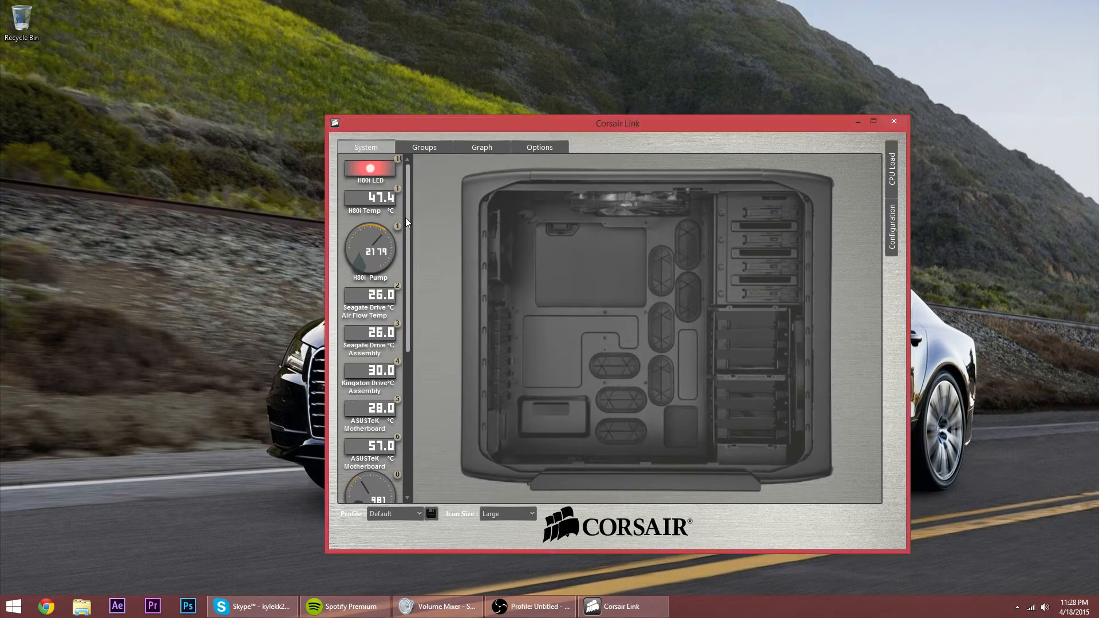
Open the H80i LED config panel and set LED Mode to Normal with RGB at 0
click(369, 167)
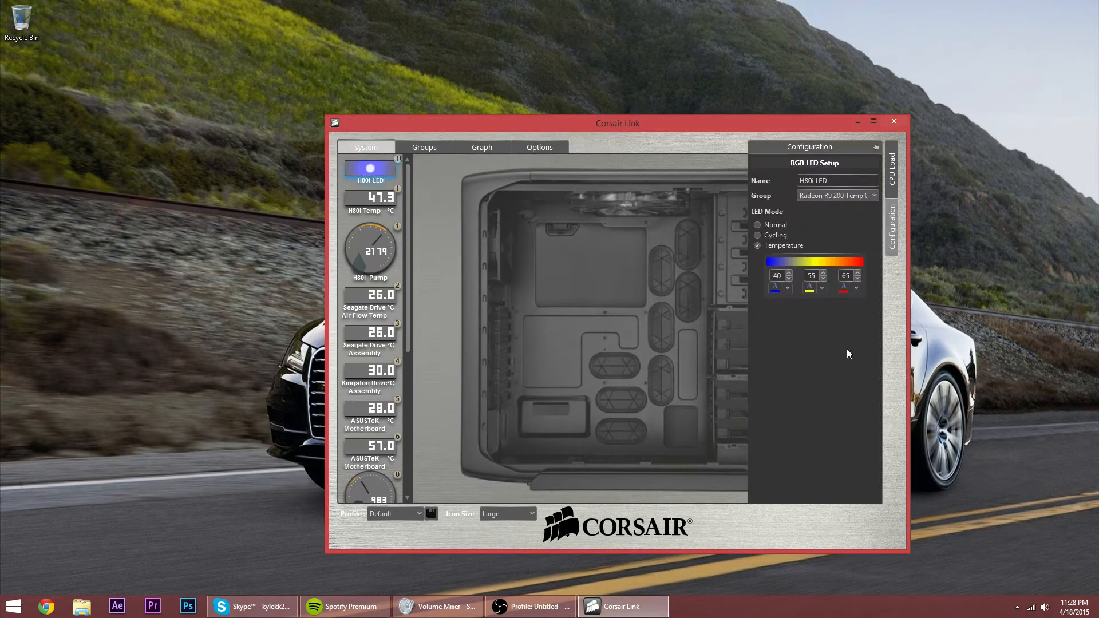
click(891, 165)
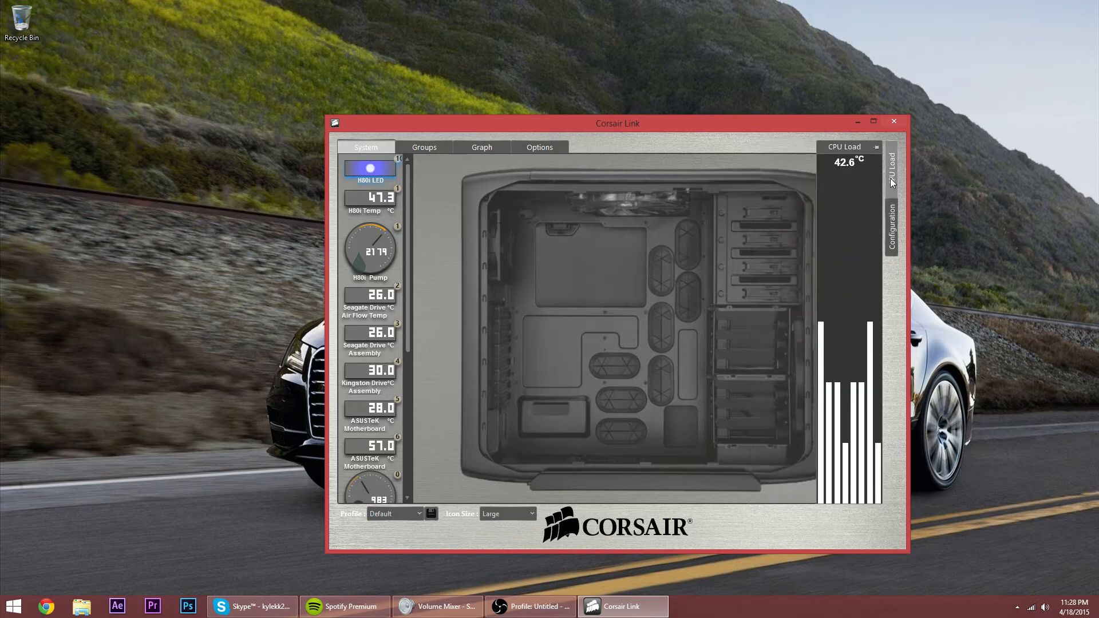
mouse_move(882, 203)
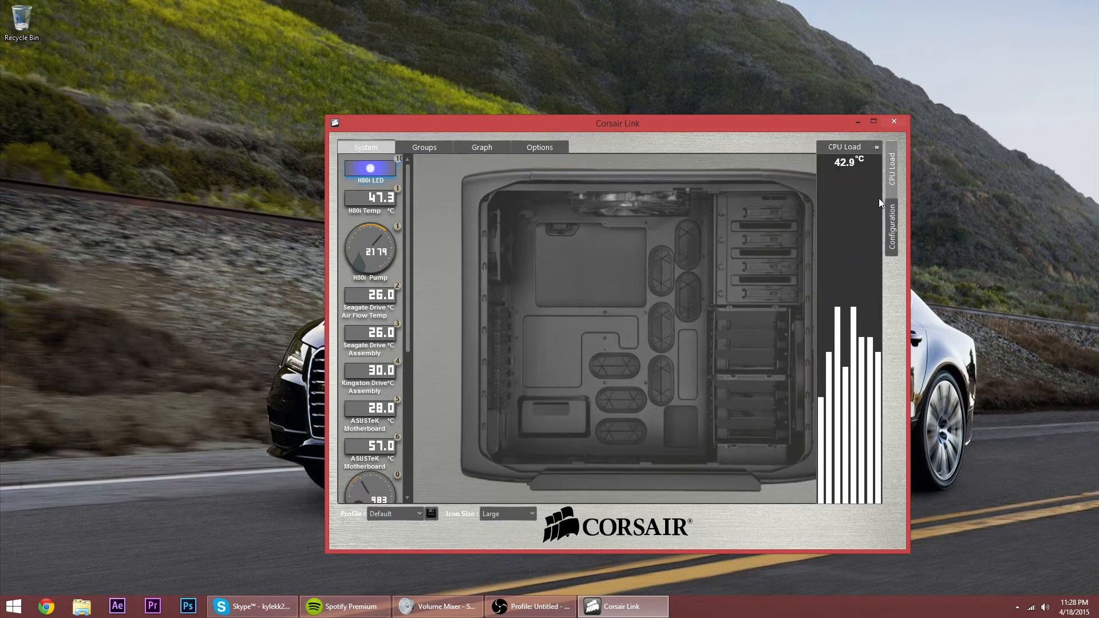
right_click(370, 169)
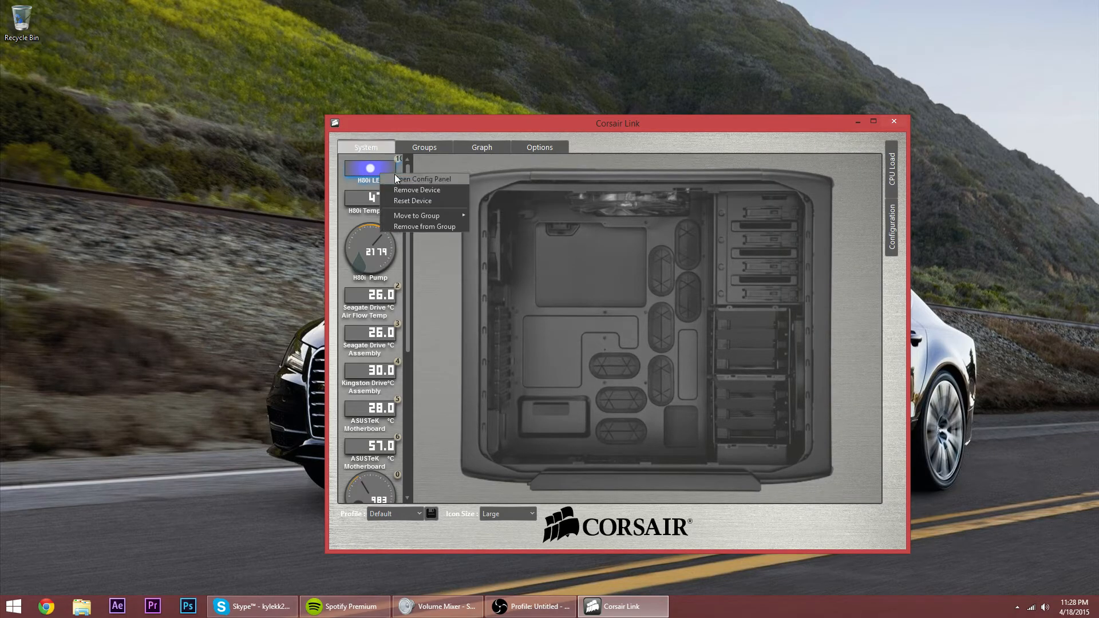
click(426, 179)
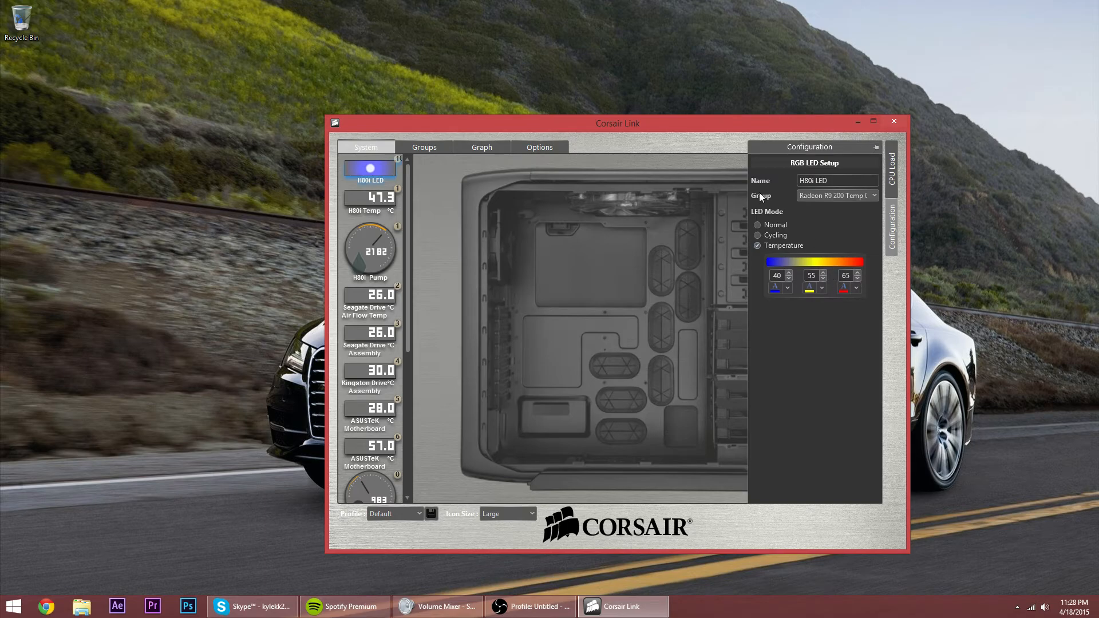
click(758, 224)
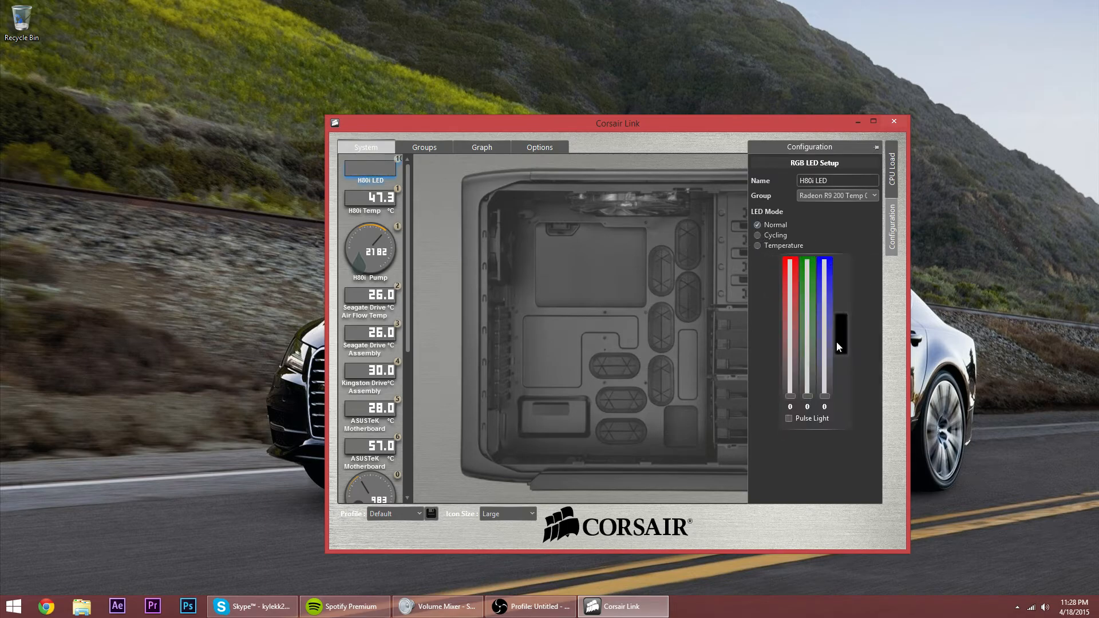
mouse_move(868, 278)
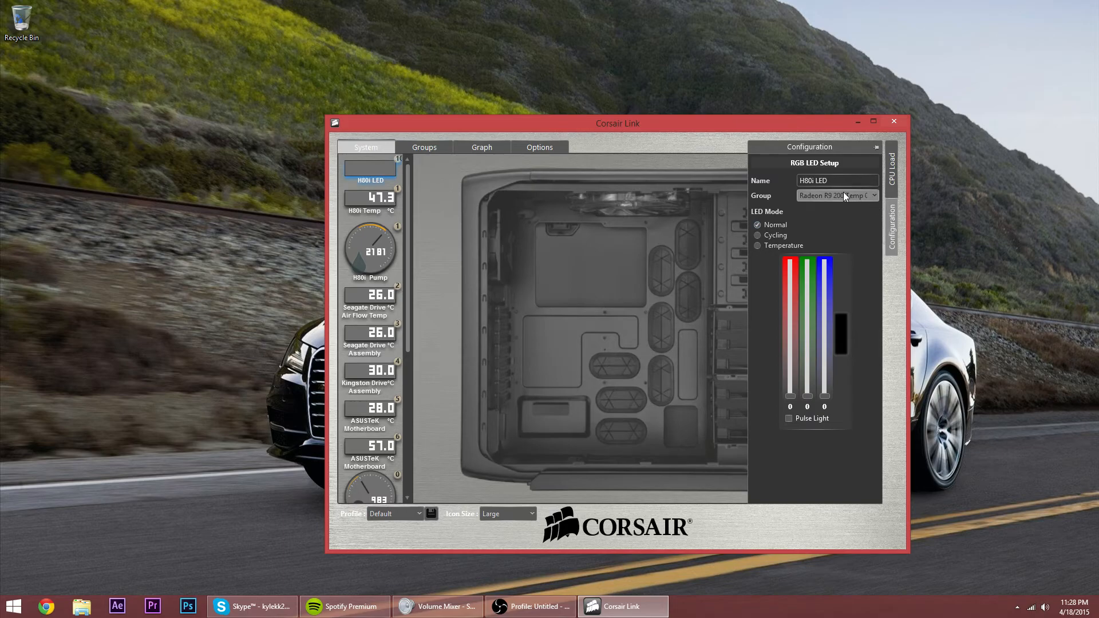
click(877, 147)
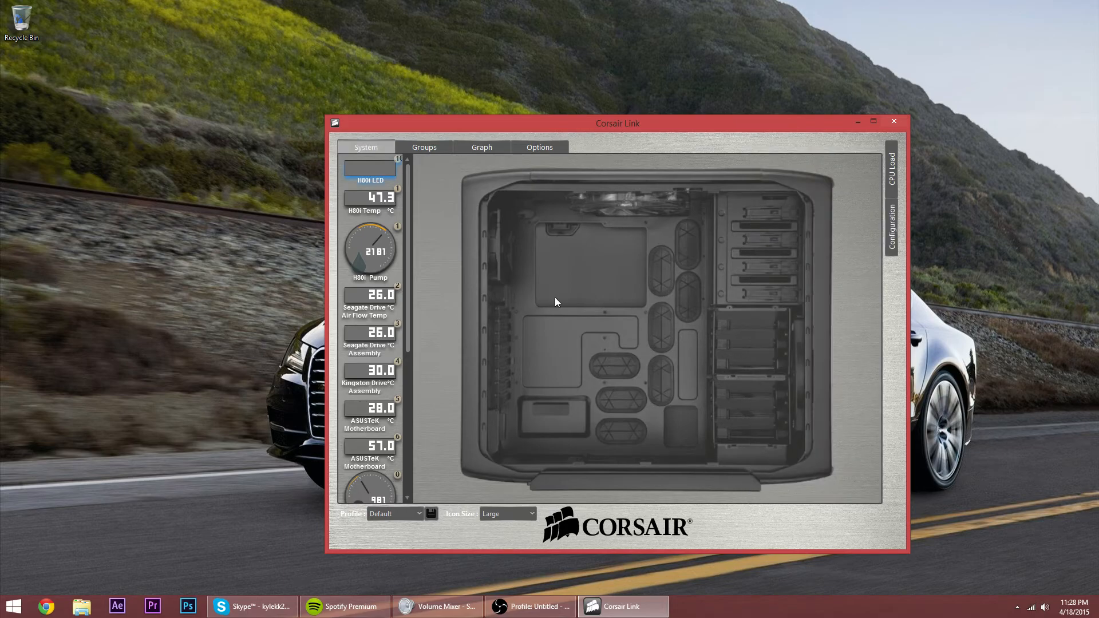
Reopen the Configuration panel to show the H80i LED still in Normal mode
scroll(down, 3)
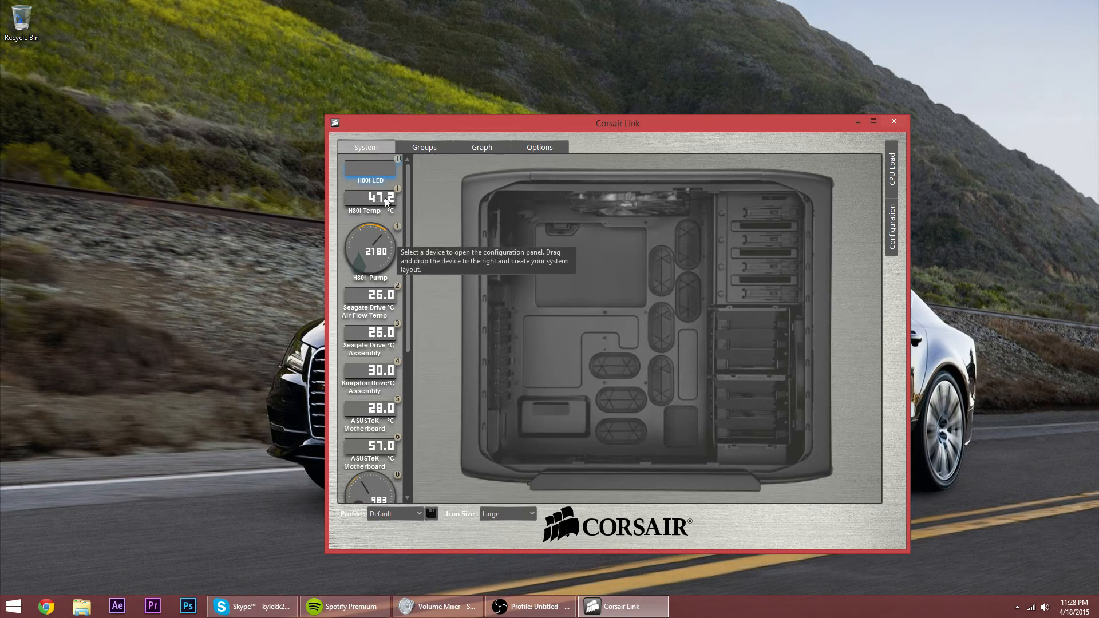
mouse_move(914, 284)
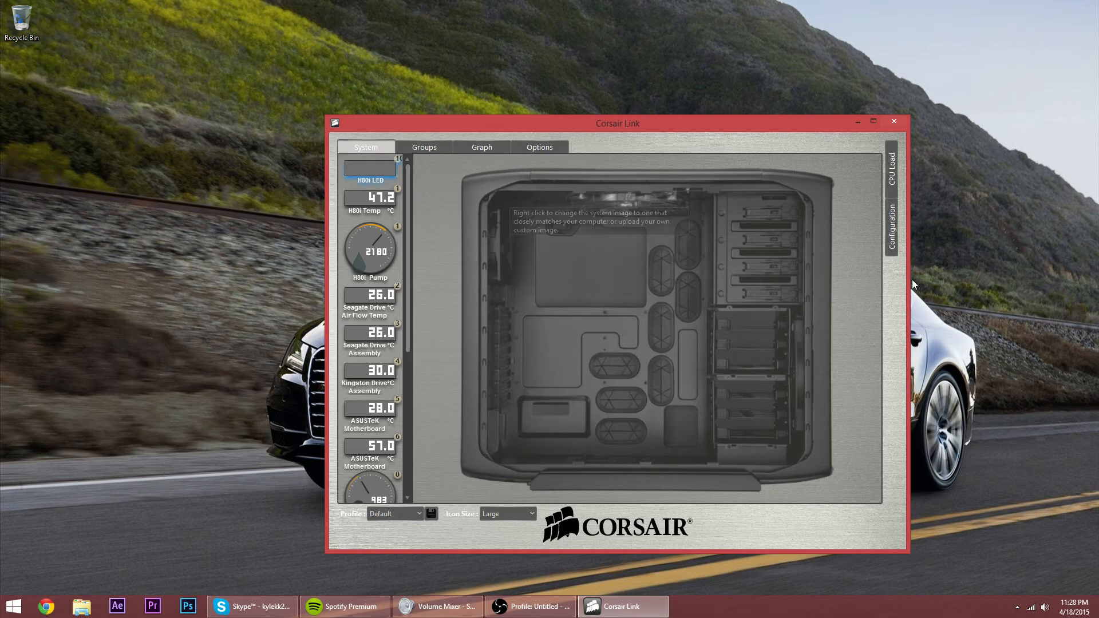
click(891, 232)
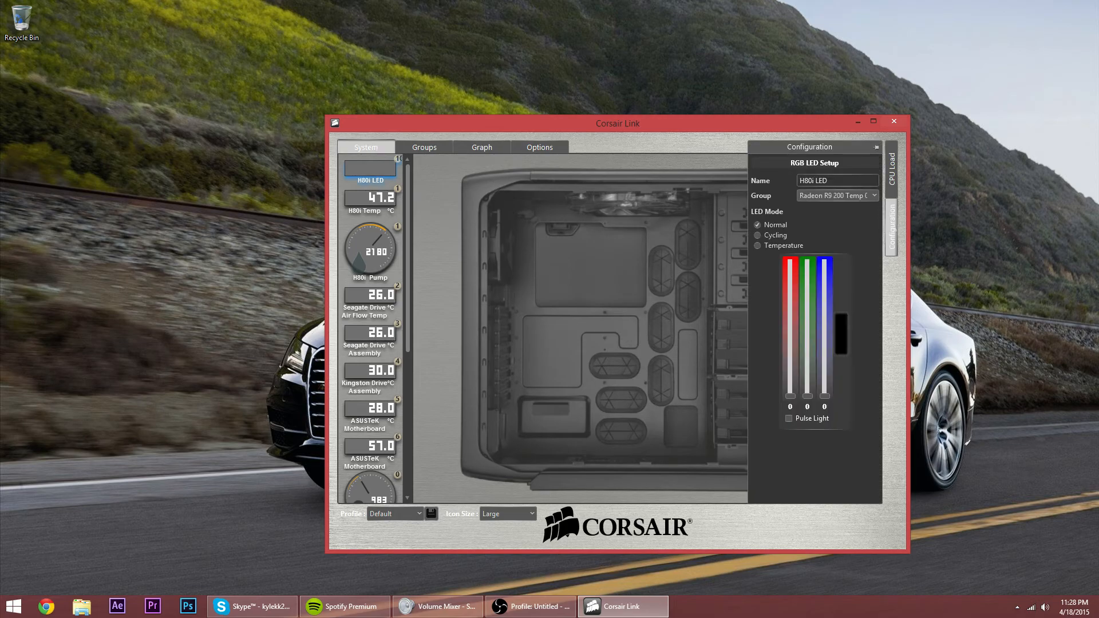
mouse_move(939, 155)
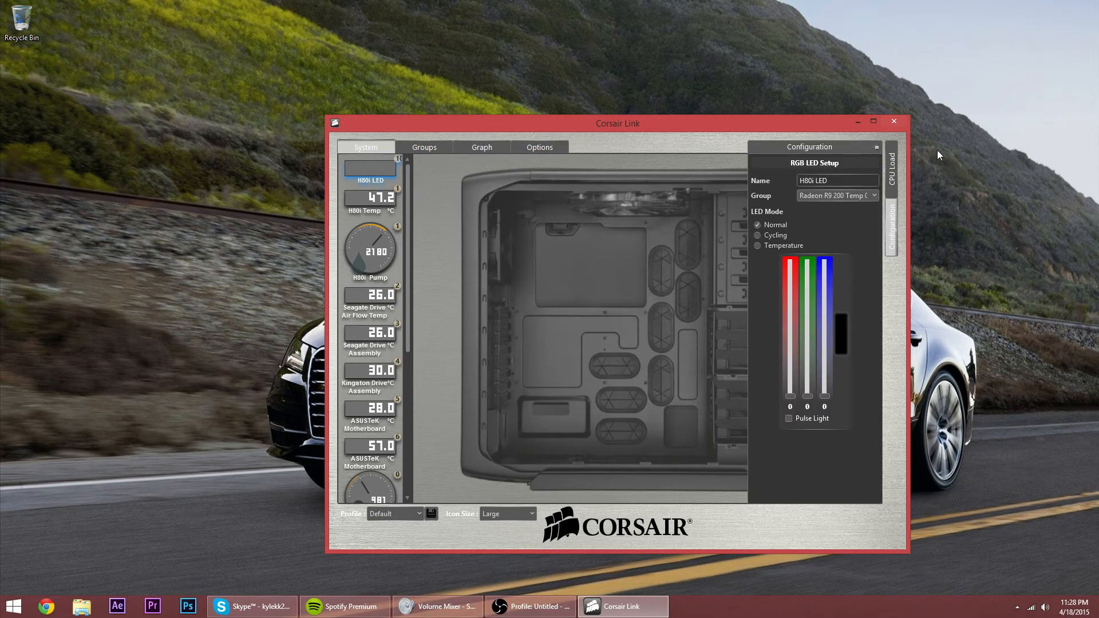
click(891, 166)
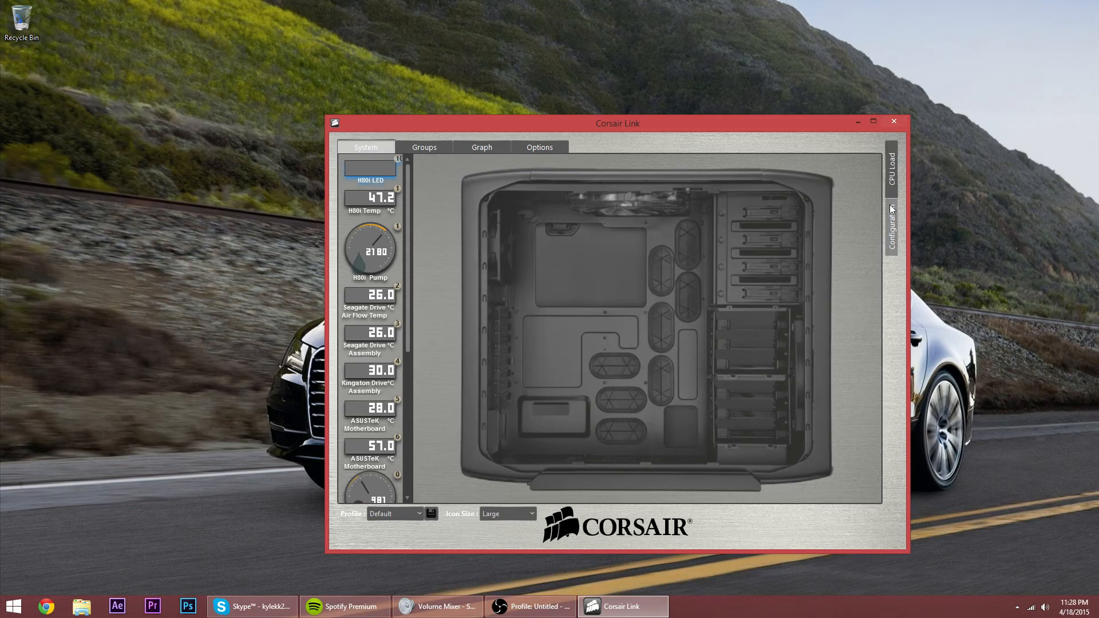
click(891, 236)
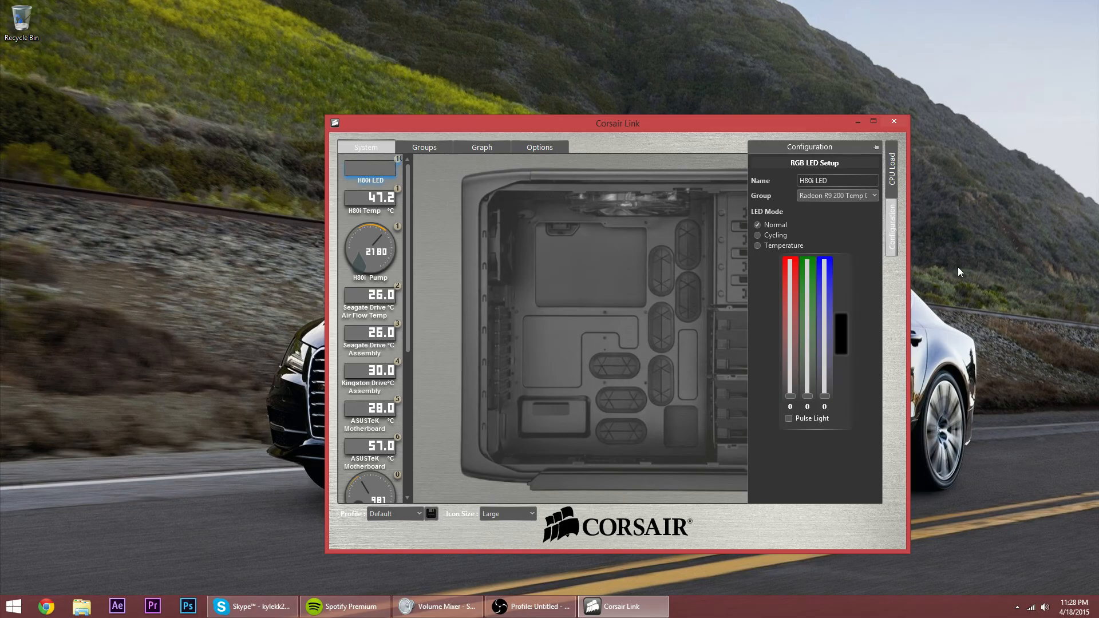